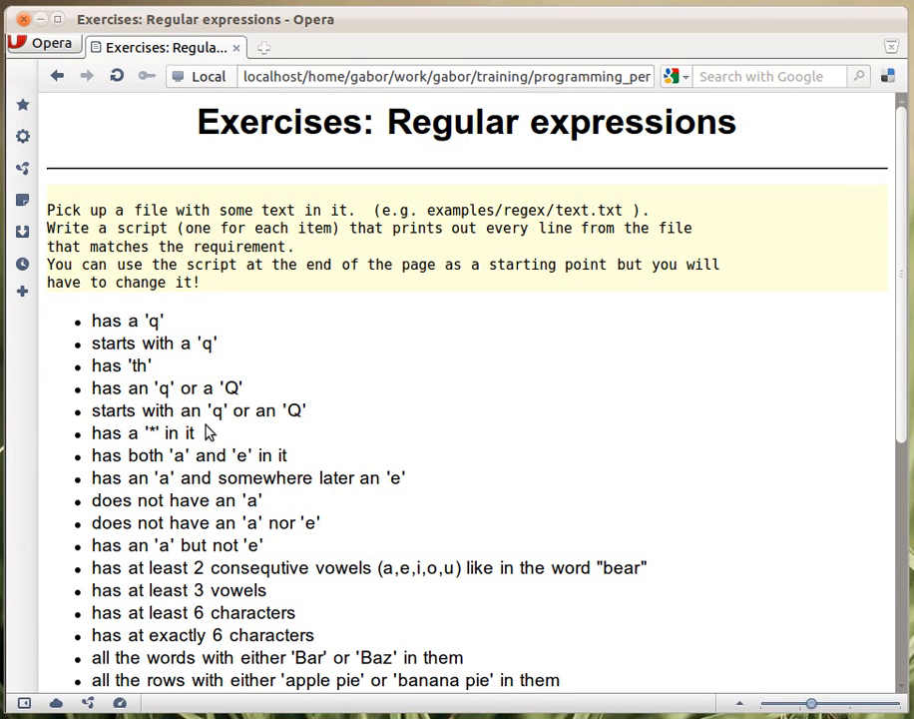
mouse_move(148, 403)
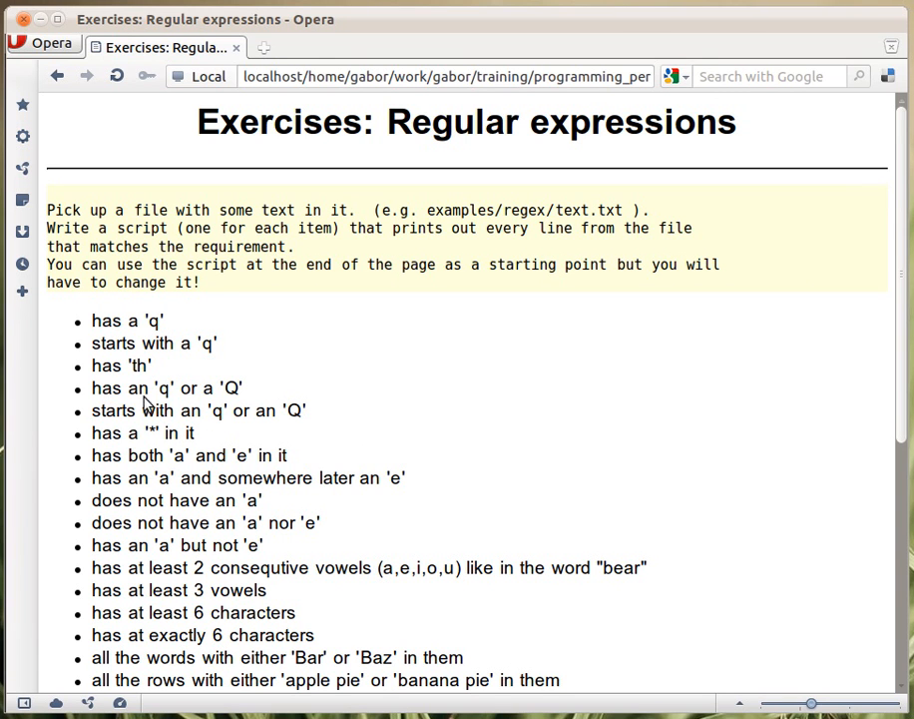
mouse_move(239, 399)
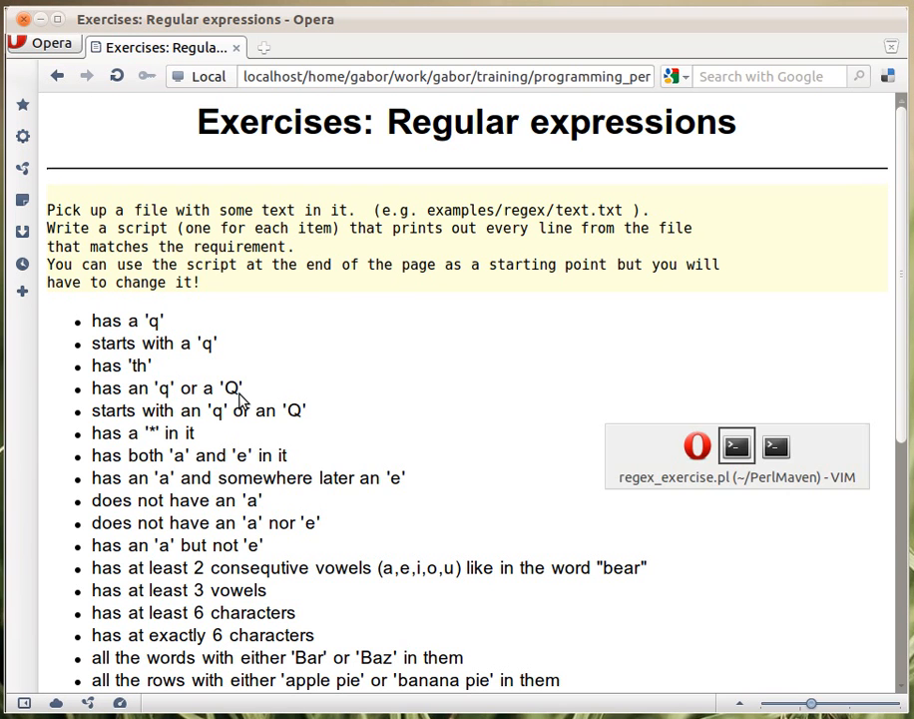
Change /q/ to /[qQ]/, reword the message to 'has a q or Q:', indent chomp, and save
click(737, 447)
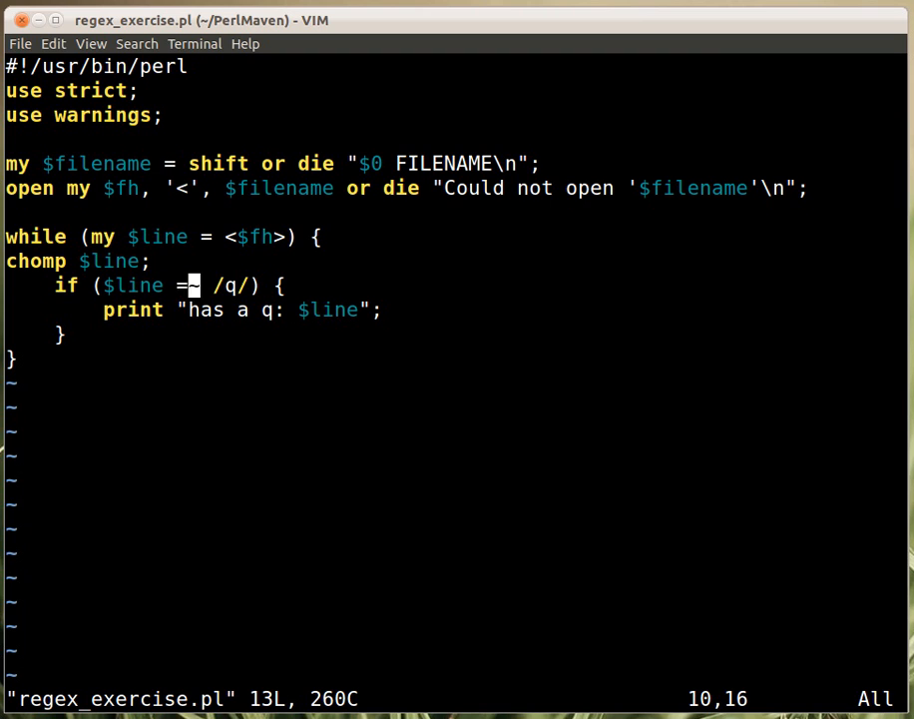
text(~)
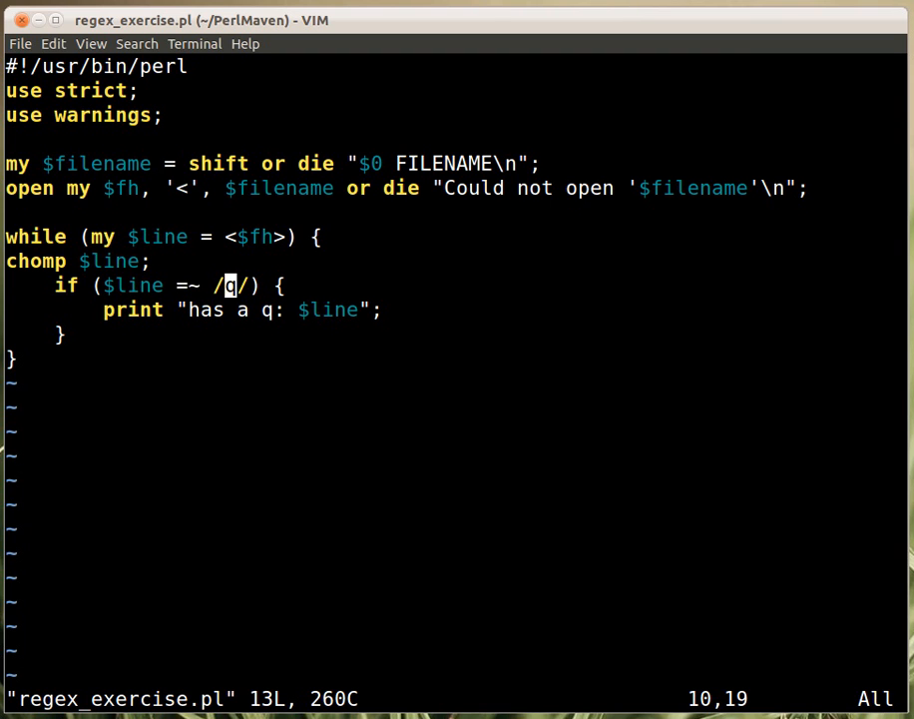
key(i)
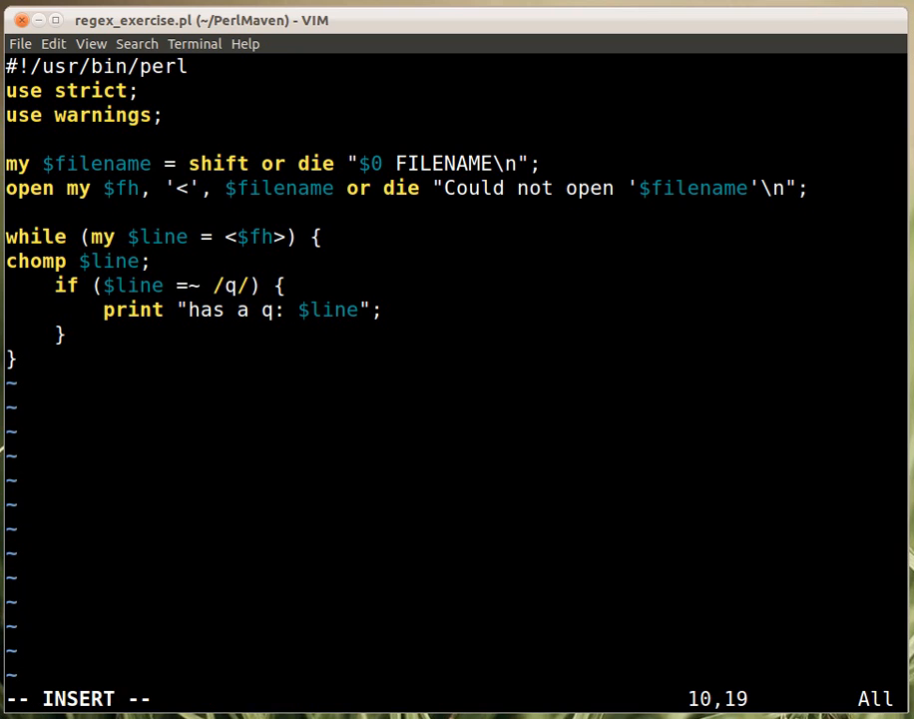
text([qQ)
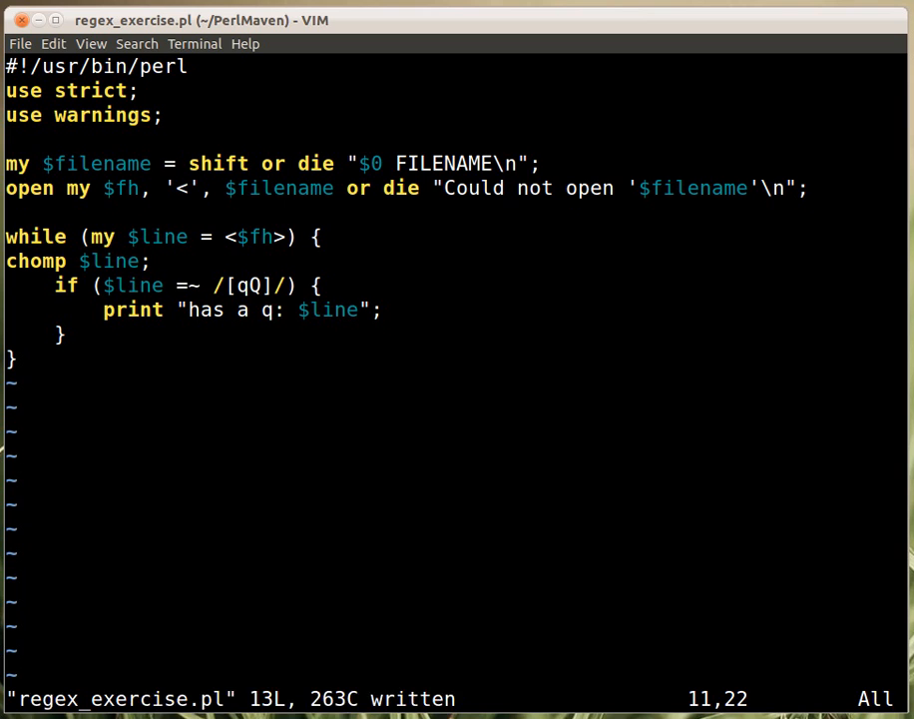
text(orQ)
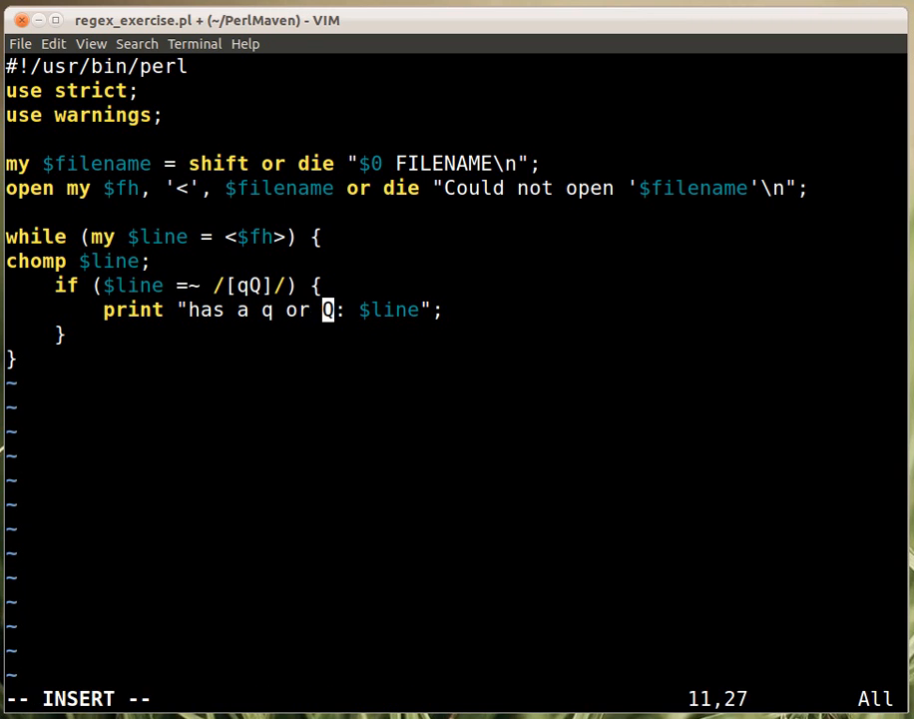
key(Escape)
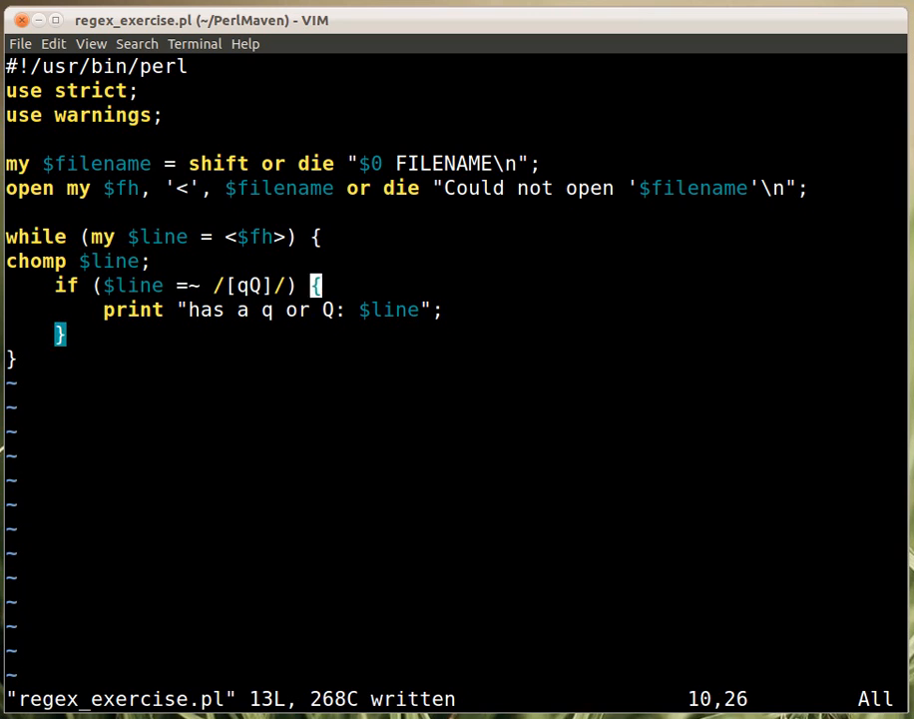
key(i)
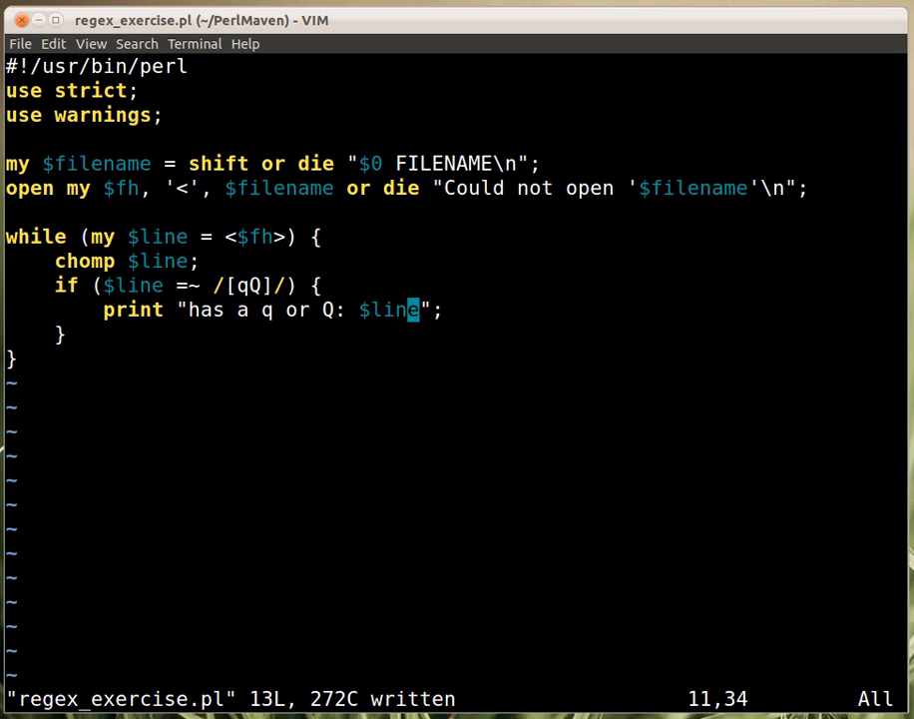
text(\n)
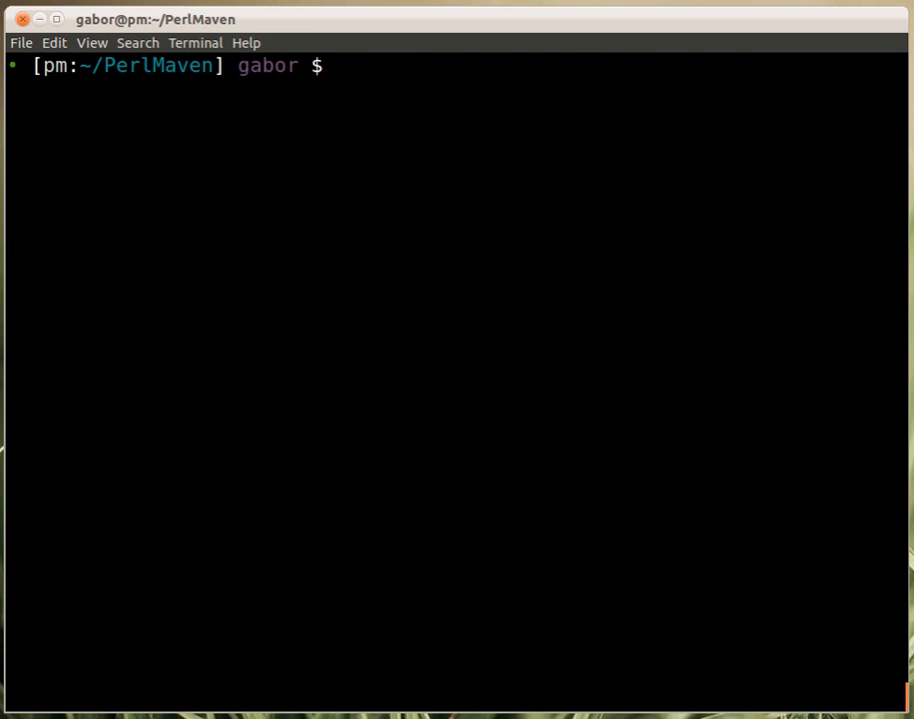
Run perl regex_exercise.pl text.txt and see the five lines containing q or Q
key(Return)
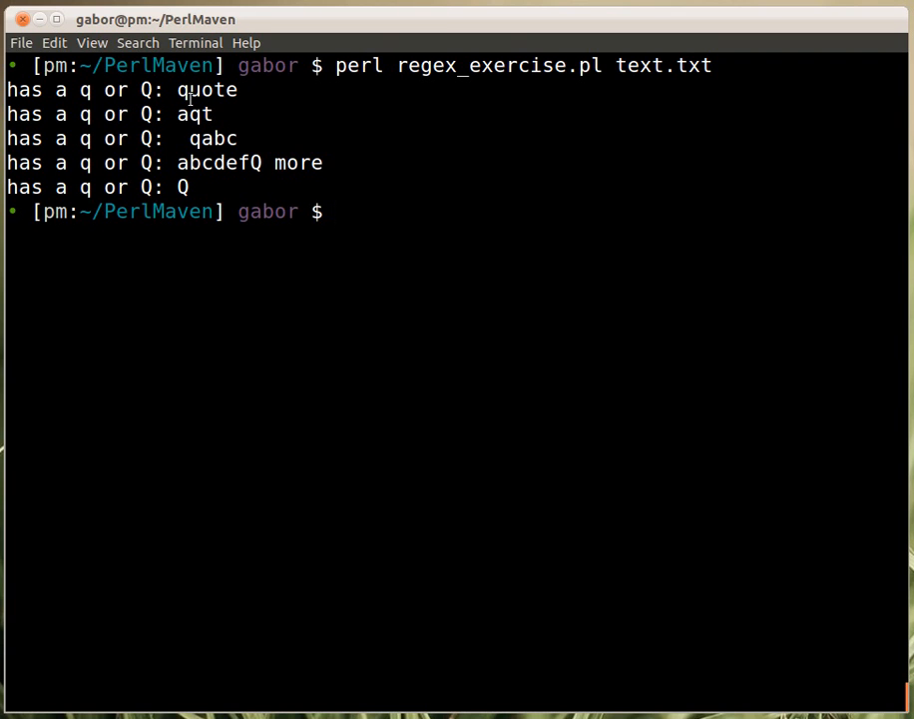
mouse_move(237, 170)
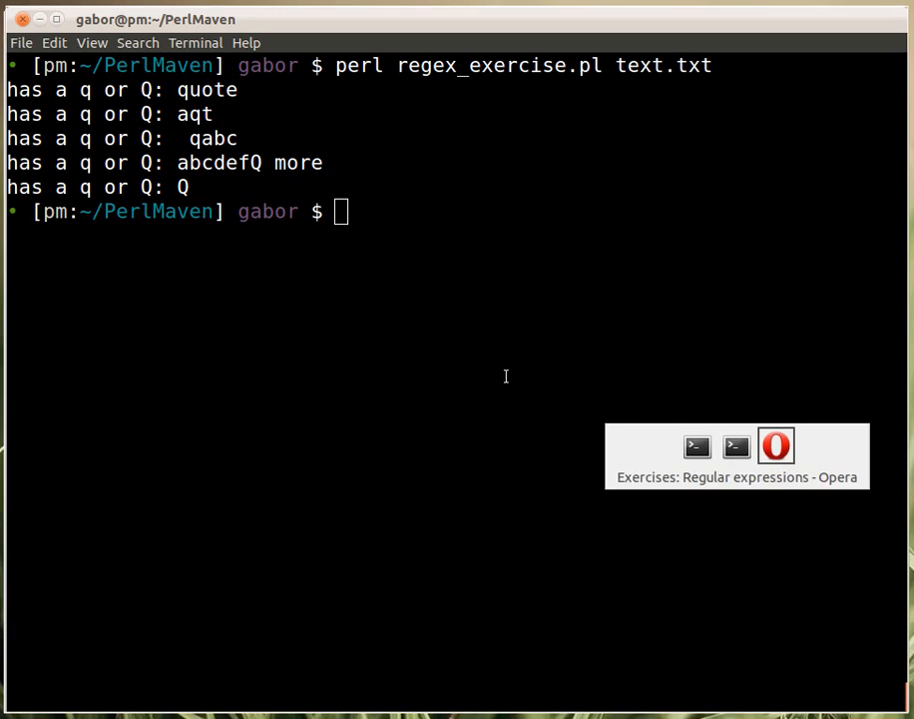
Anchor the regex as /^[qQ]/ so q or Q must start the line, and save
click(775, 447)
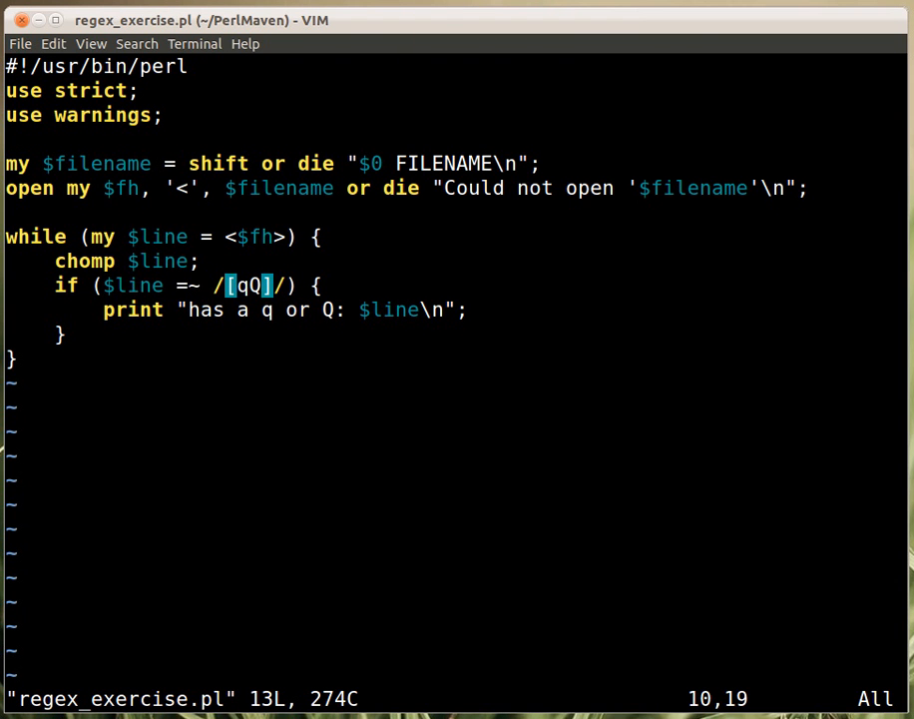
text(^)
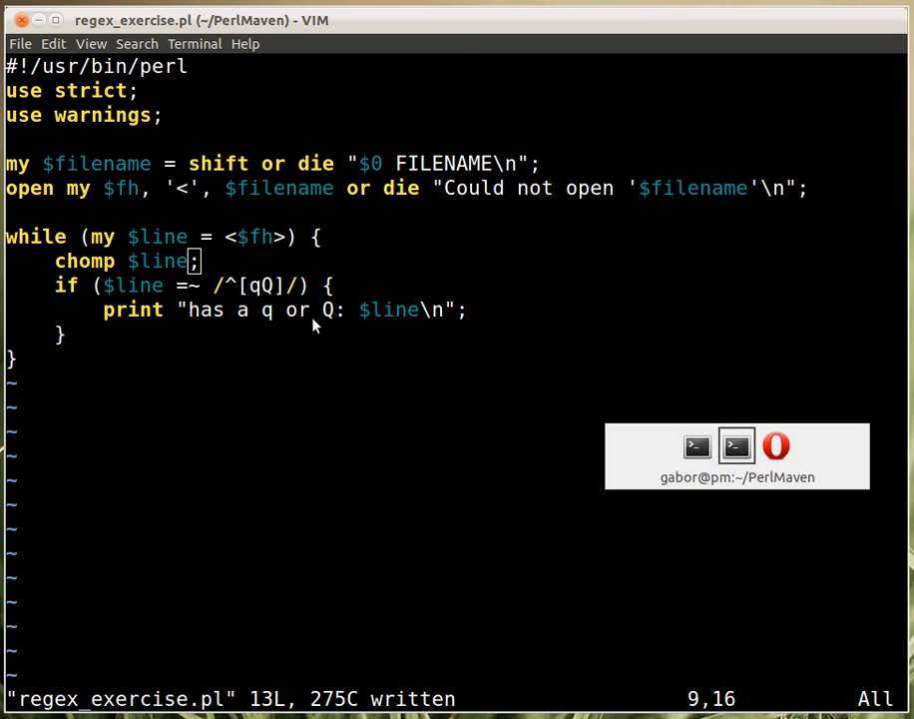
Rerun the script to get only the two lines starting with q or Q: quote and Q
click(737, 448)
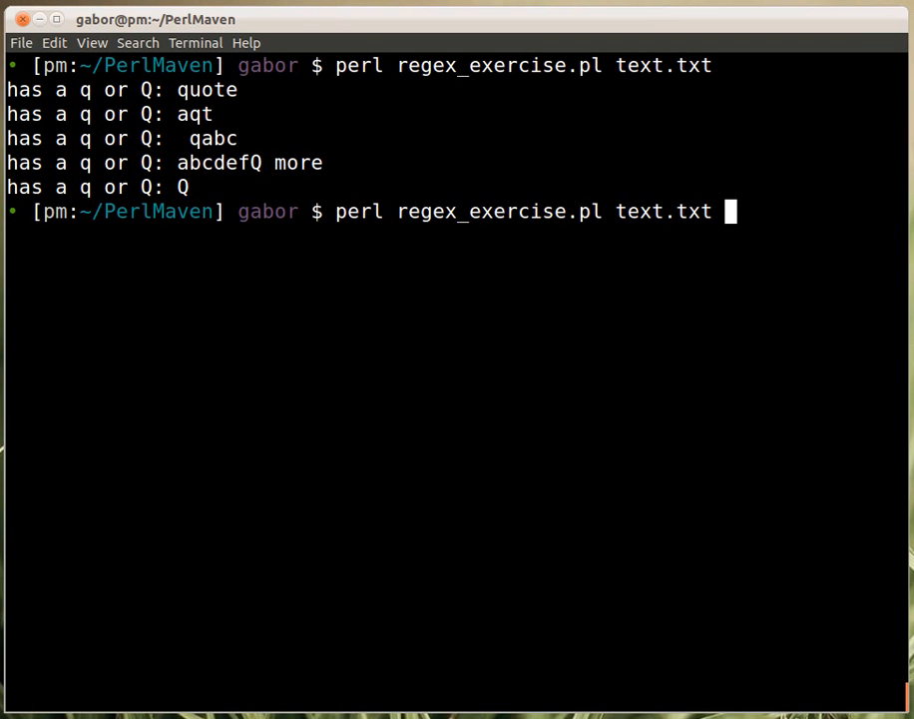
key(Return)
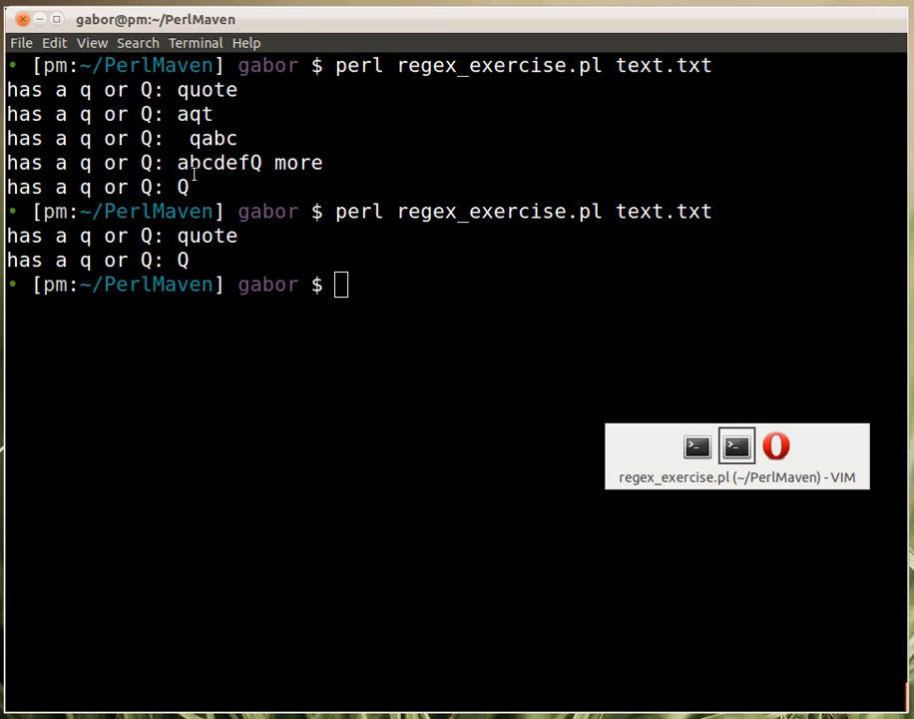
Highlight the "*" in the 'has a "*" in it' exercise item on the page
click(776, 447)
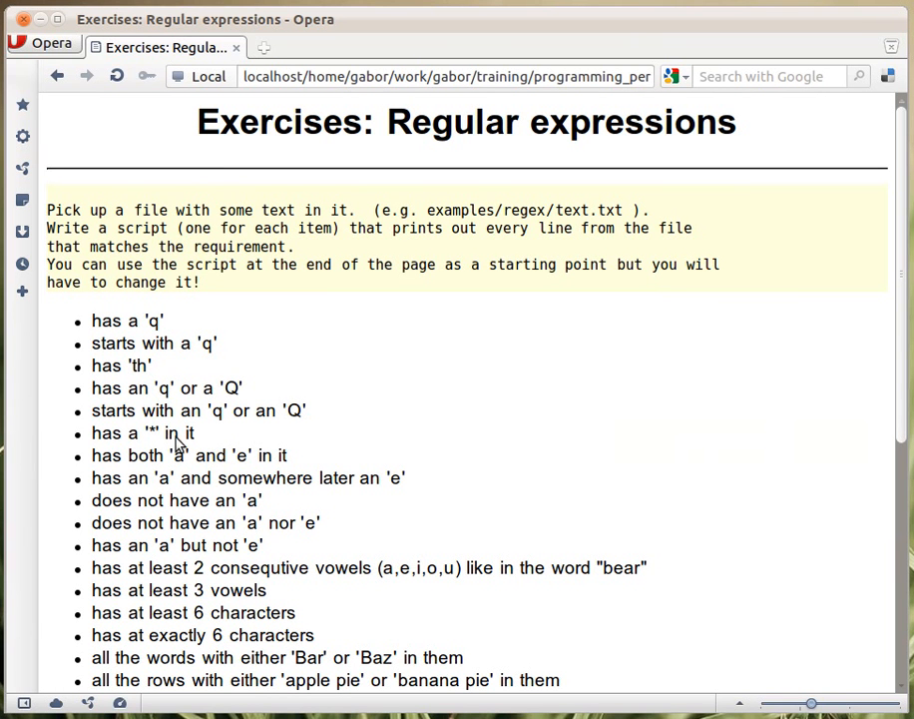
double_click(150, 431)
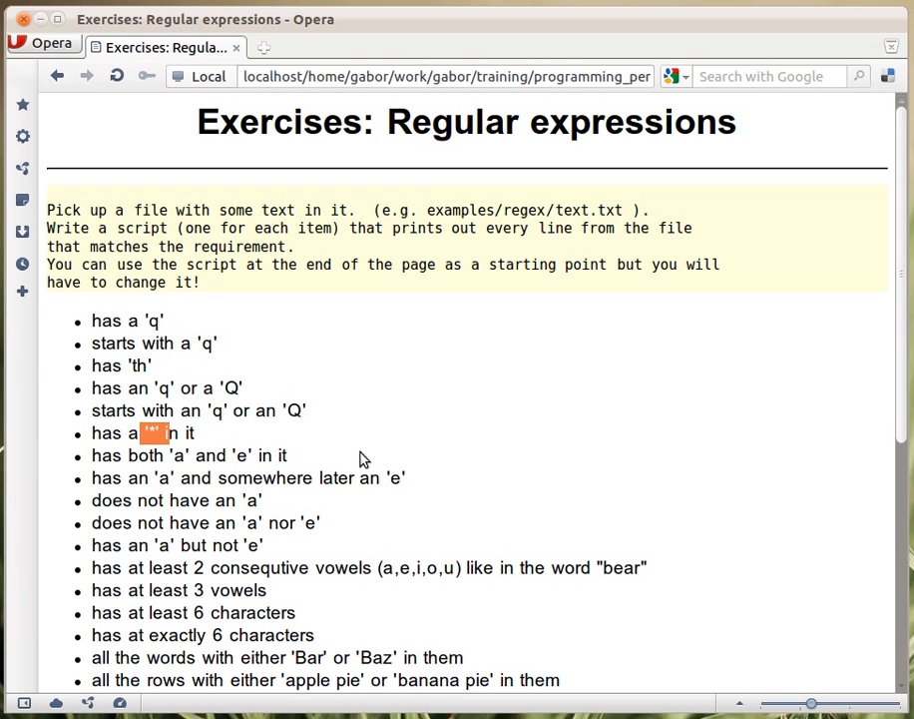
mouse_move(505, 452)
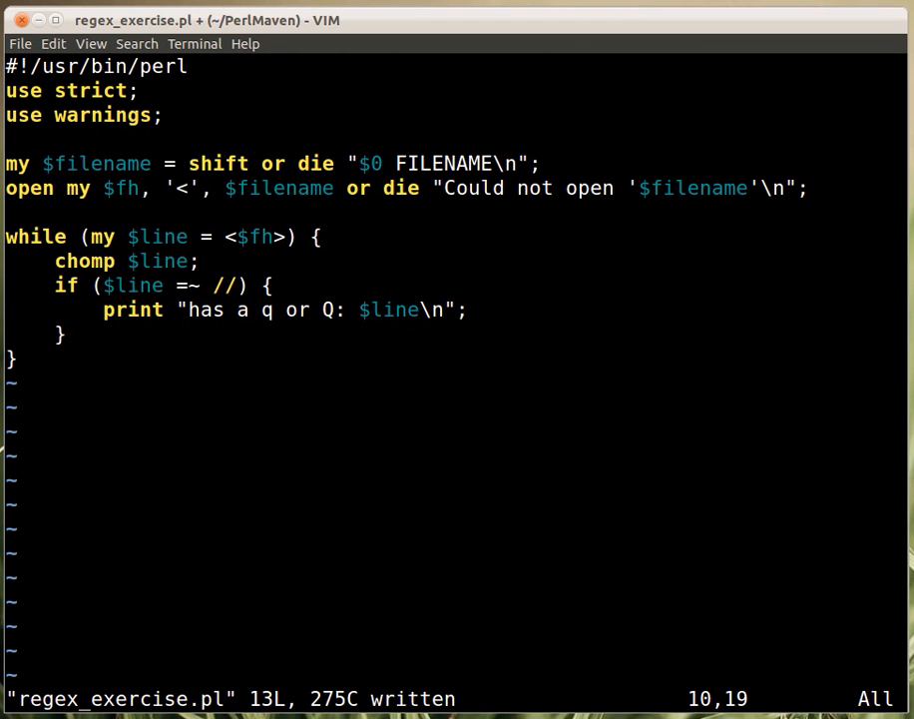
Replace the regex with a bare /*/ and the message with 'has a *:', saved
text(*)
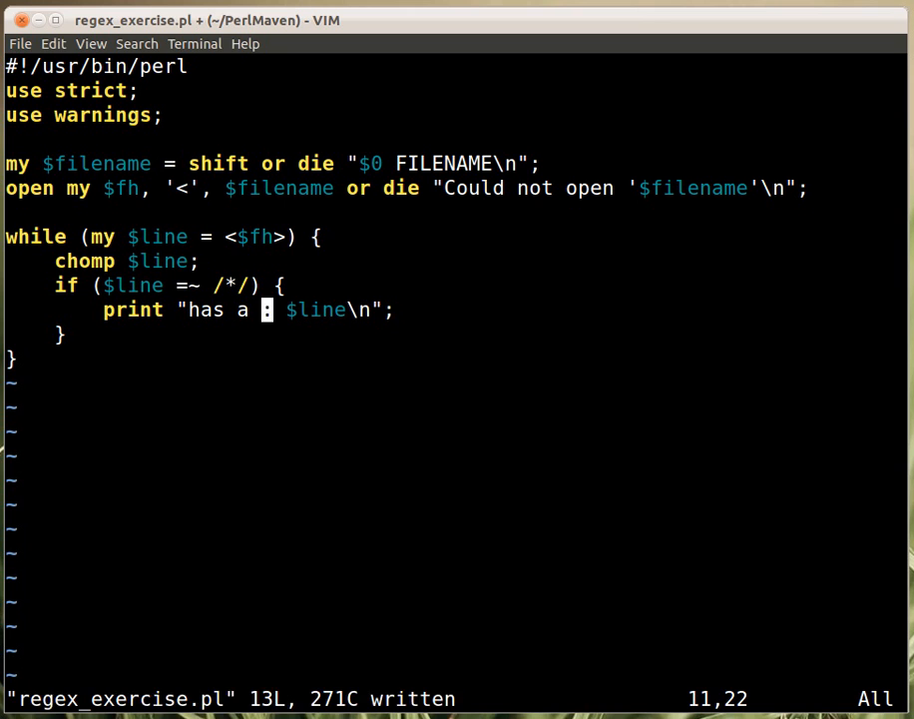
text(*)
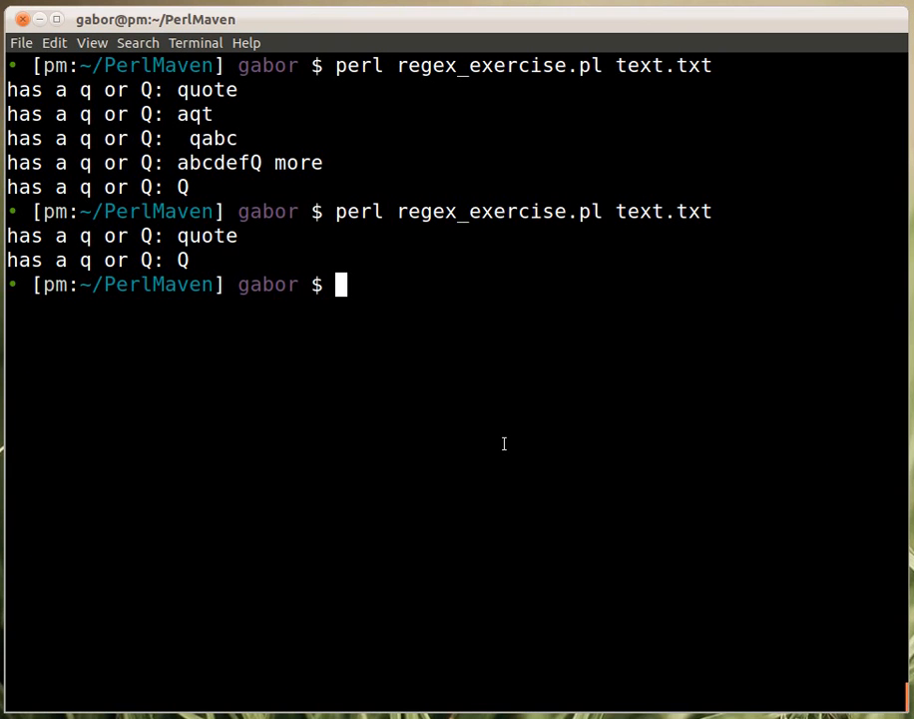
Rerun the script and hit 'Quantifier follows nothing in regex' at line 10
key(Return)
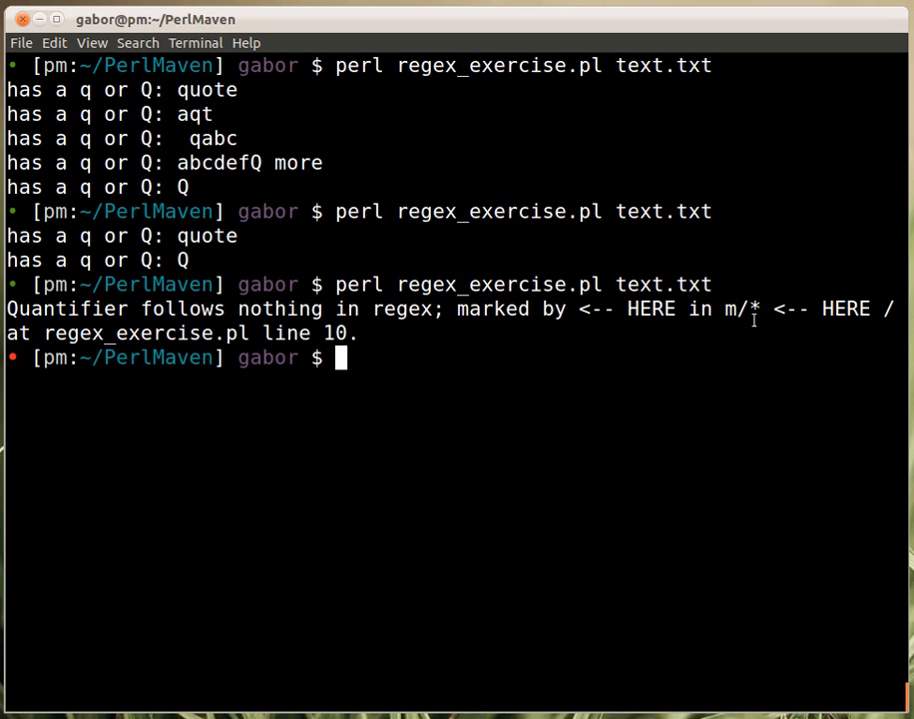
mouse_move(739, 393)
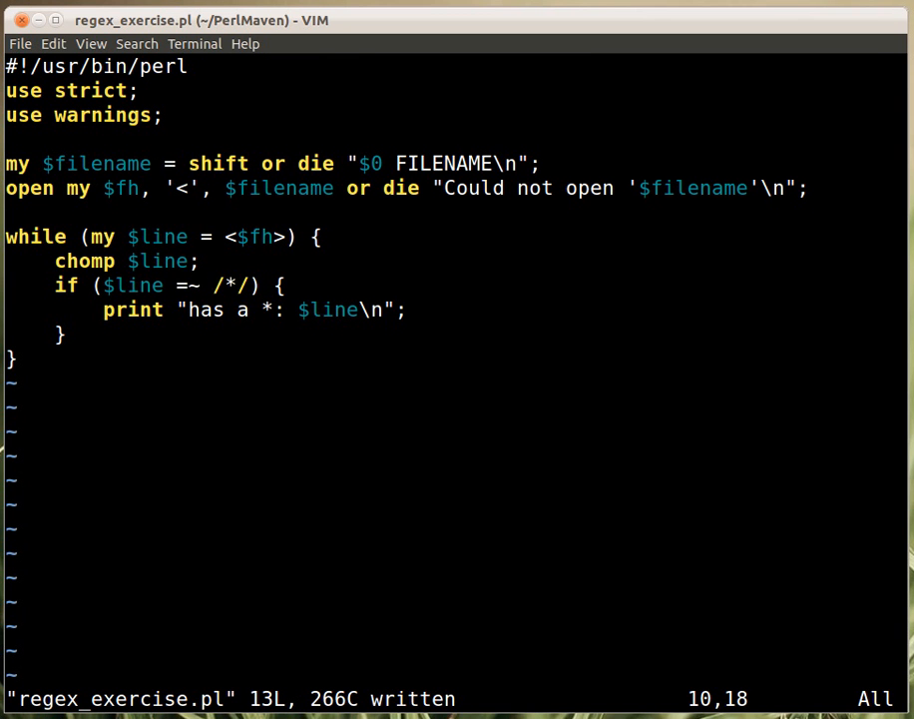
Escape the star so the regex reads /\*/ and save the script
text(\)
click(457, 699)
text(:w)
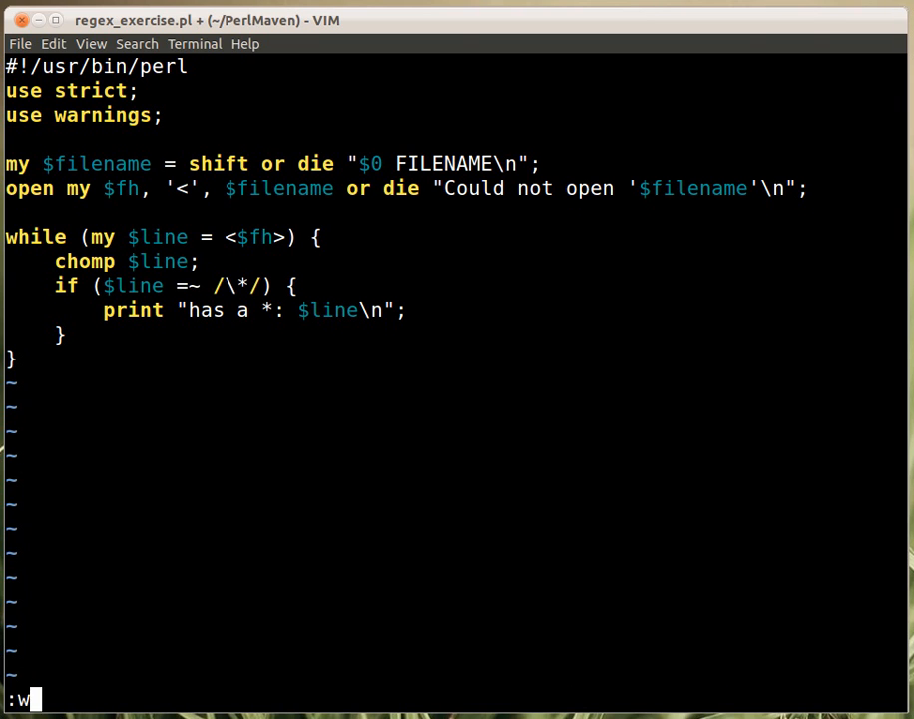
key(Return)
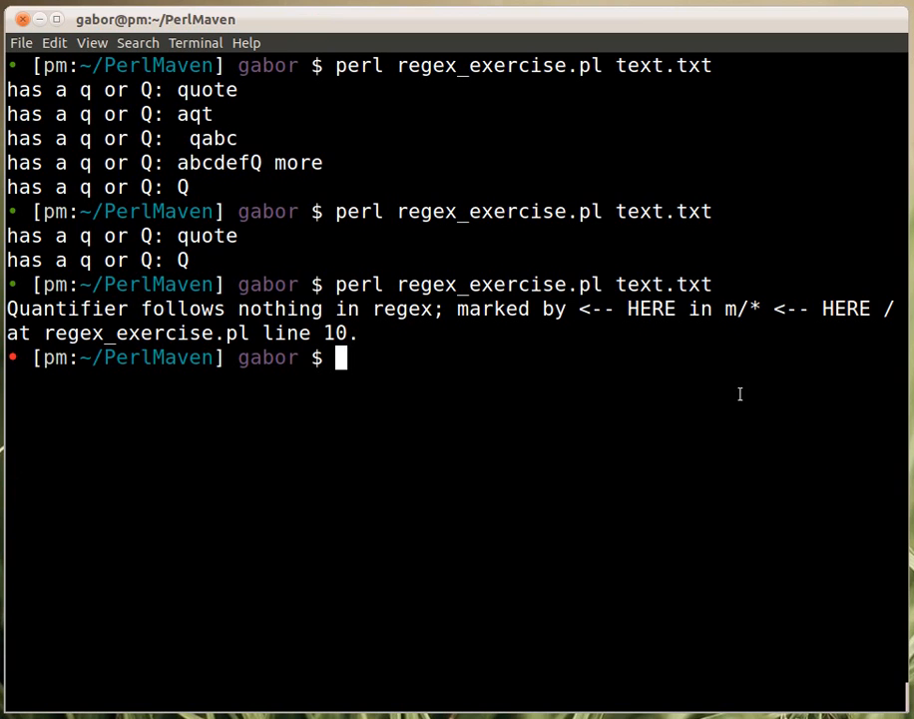
Rerun the script to print the single line containing a literal star
key(Return)
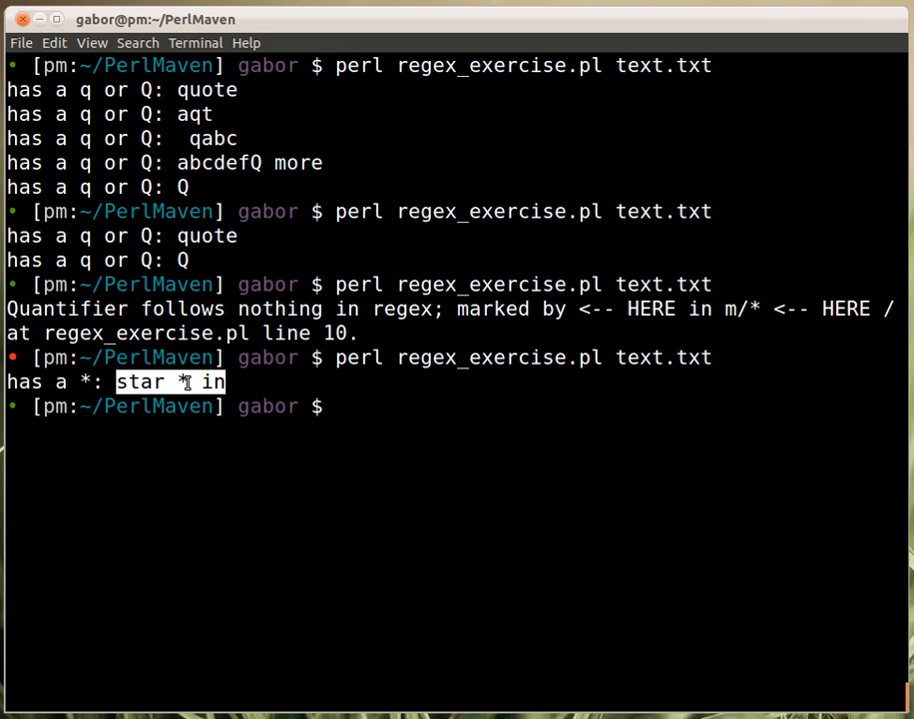
mouse_move(526, 507)
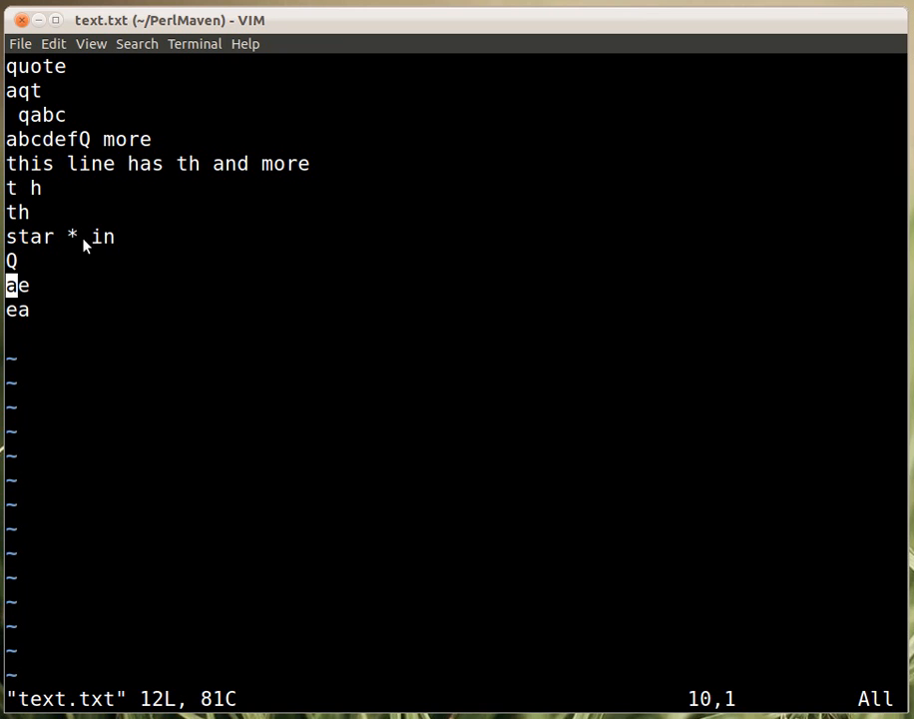
mouse_move(222, 330)
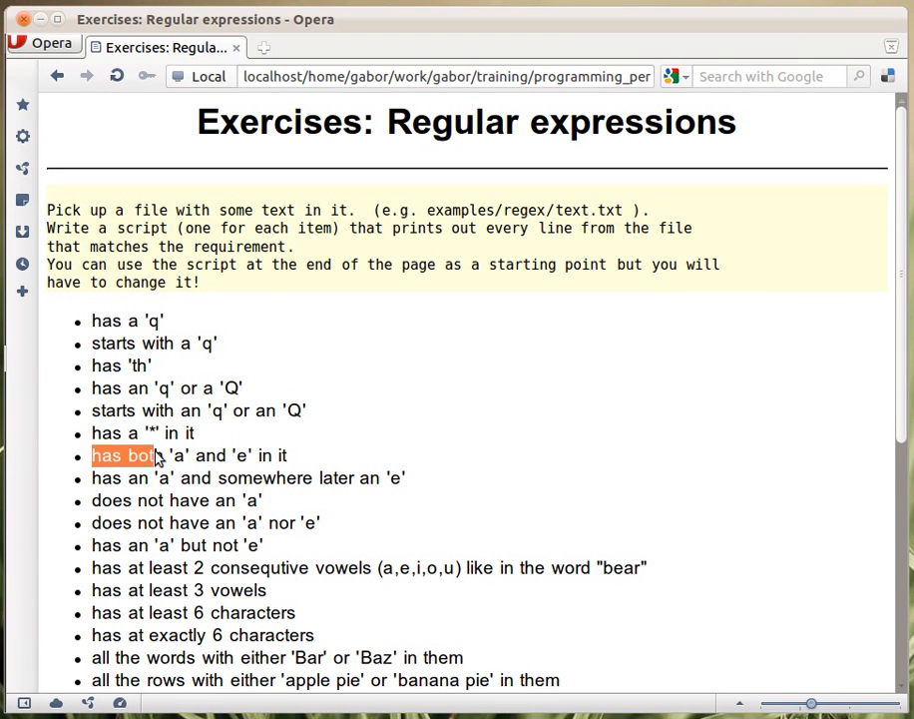
Highlight the exercise item "has both 'a' and 'e' in it" as the next task
drag(144, 455, 249, 455)
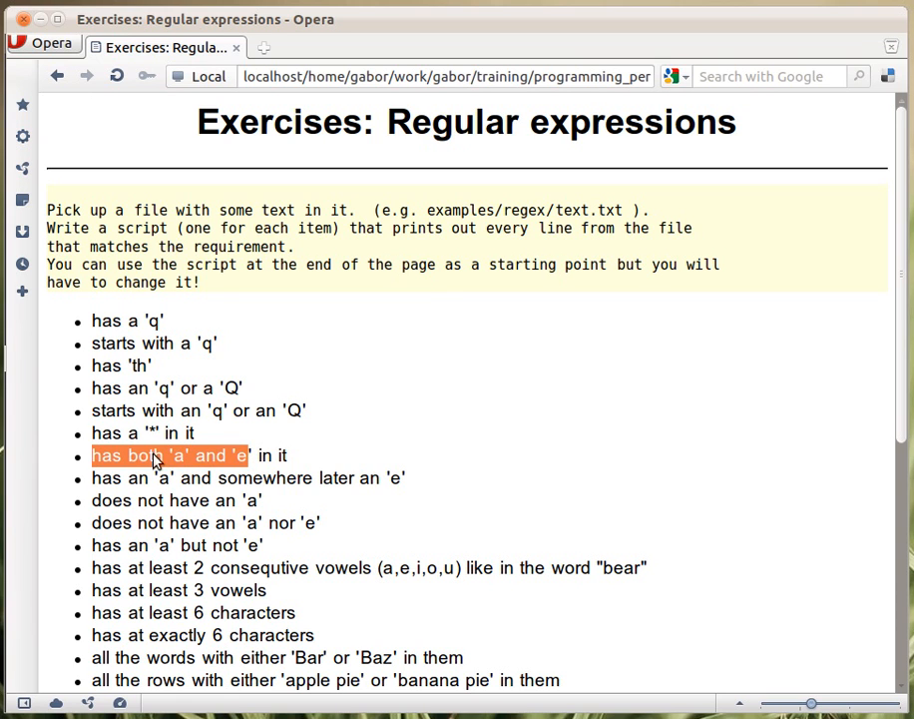
mouse_move(259, 471)
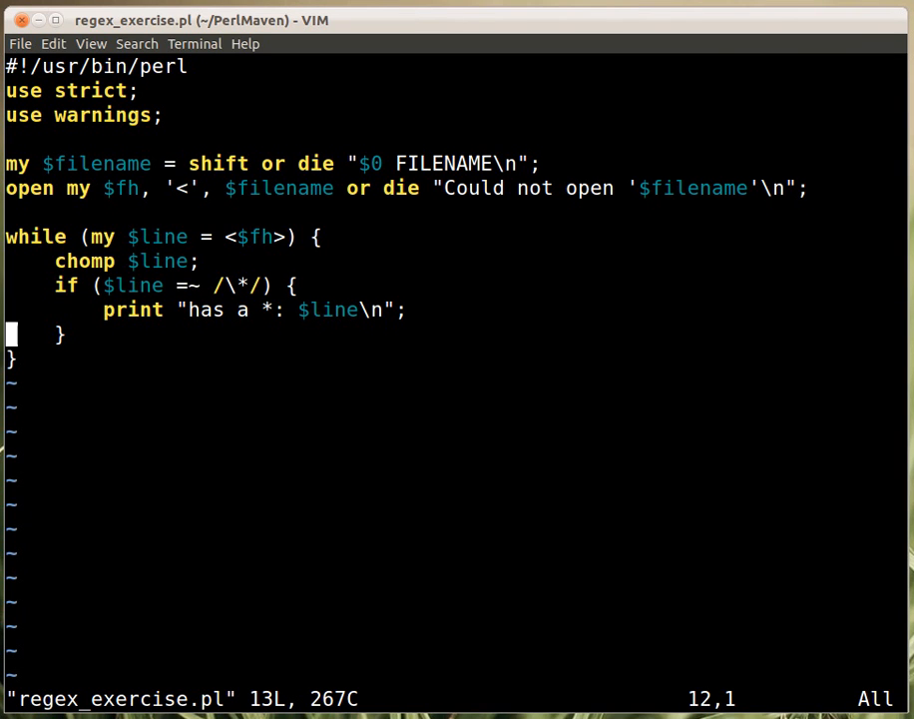
mouse_move(228, 283)
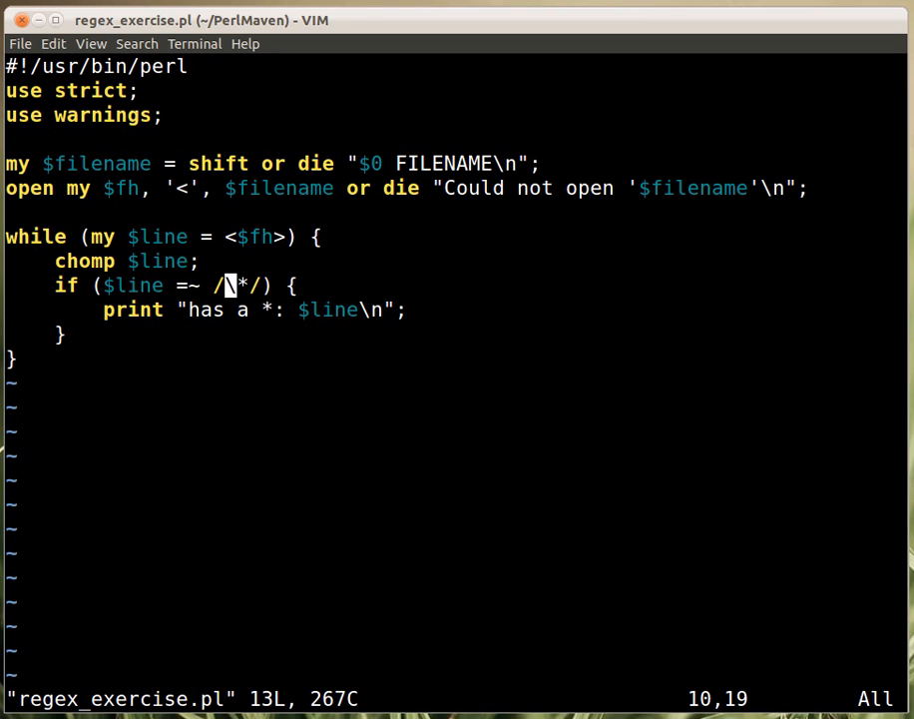
Write the condition as /a/ and $line =~ /e/ so both letters are required
text(a)
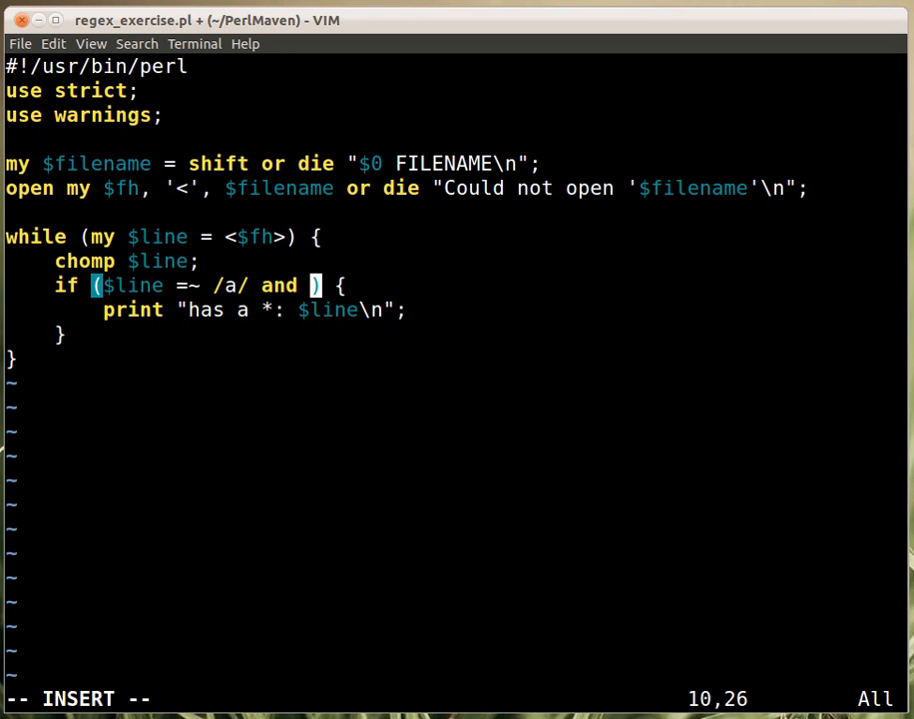
text($line =)
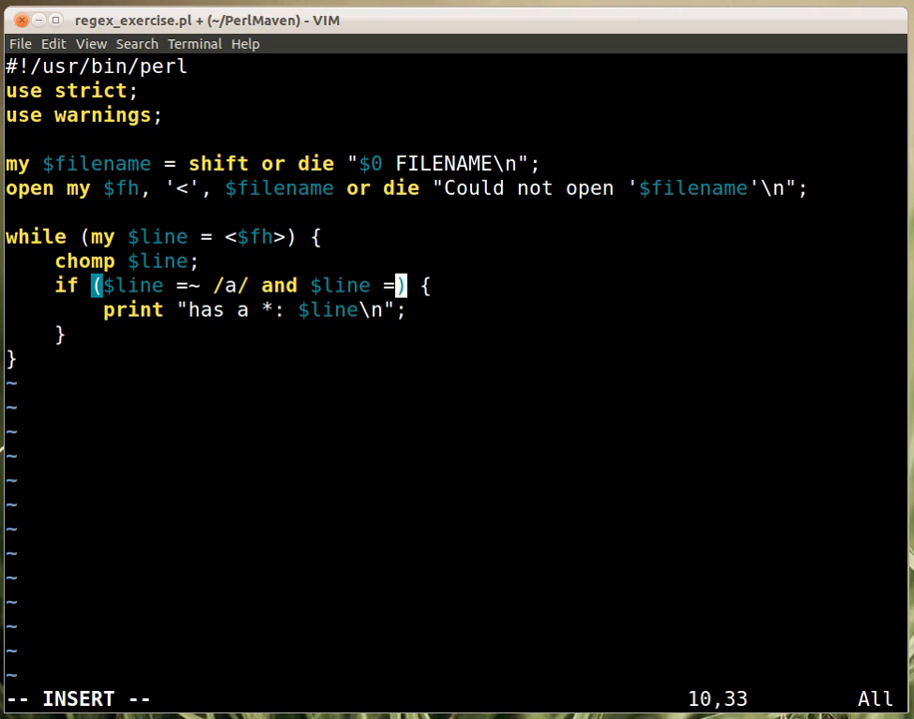
text(~ /e)
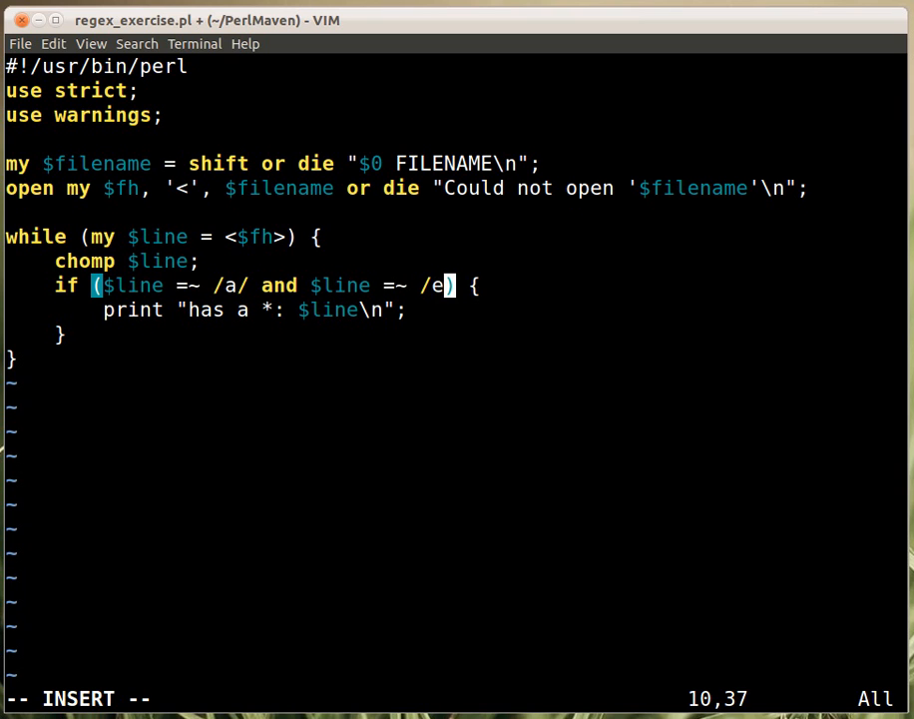
key(Escape)
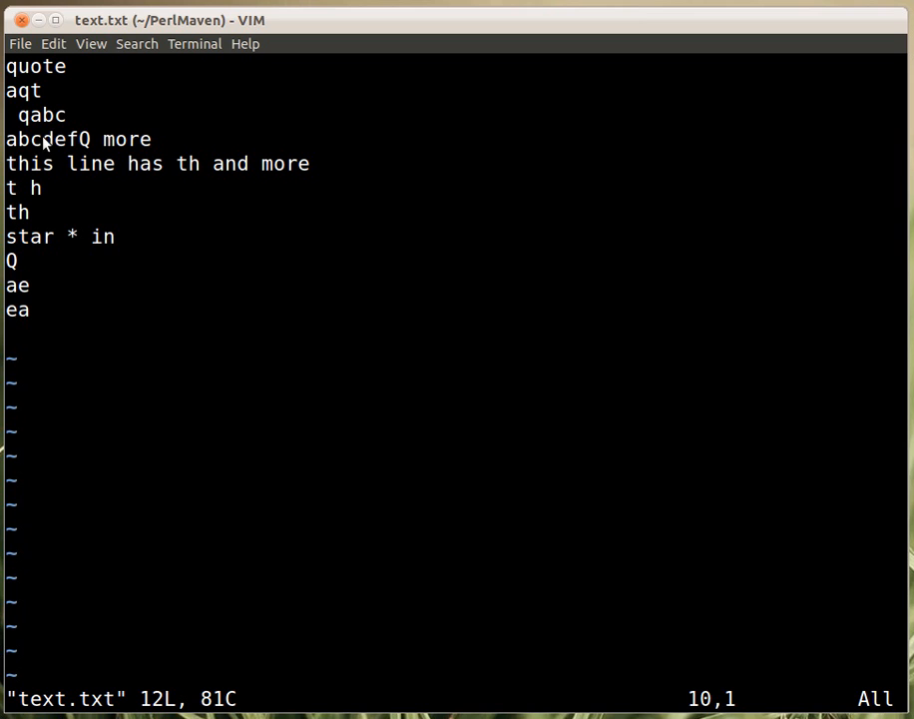
mouse_move(58, 148)
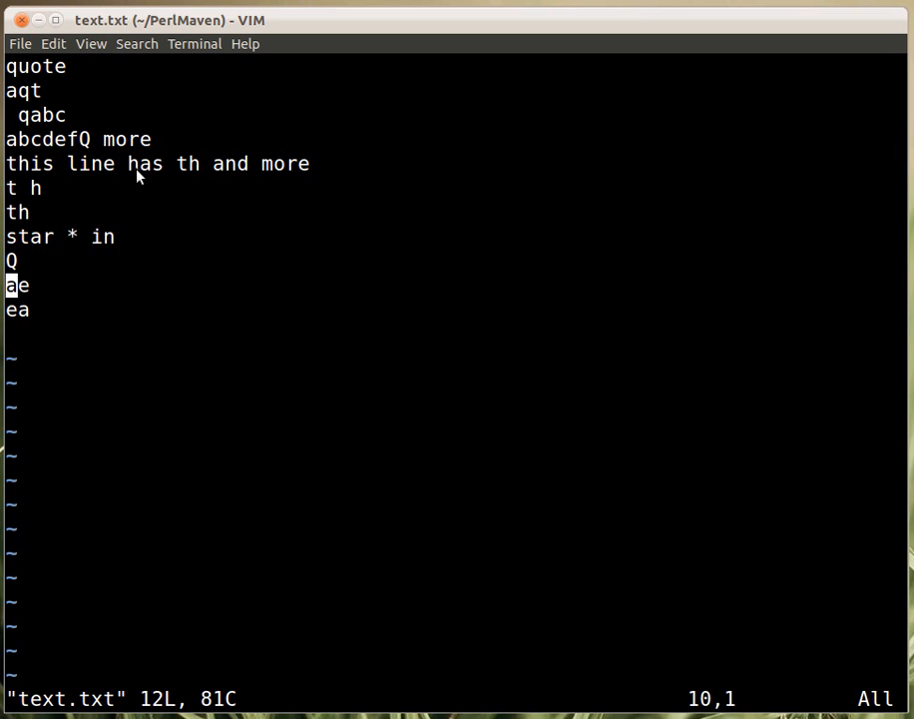
mouse_move(42, 259)
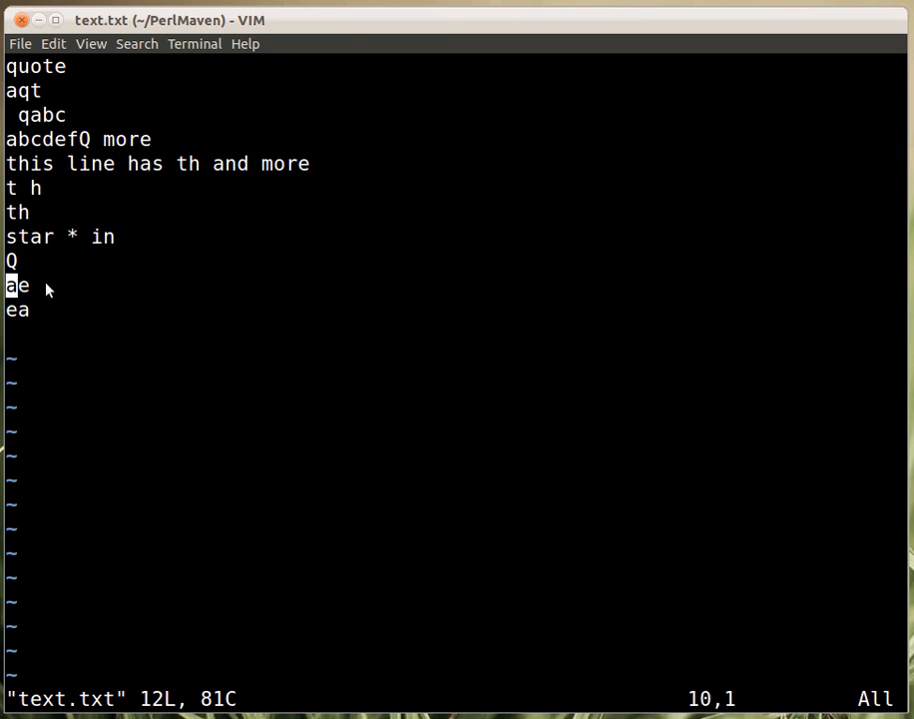
mouse_move(42, 301)
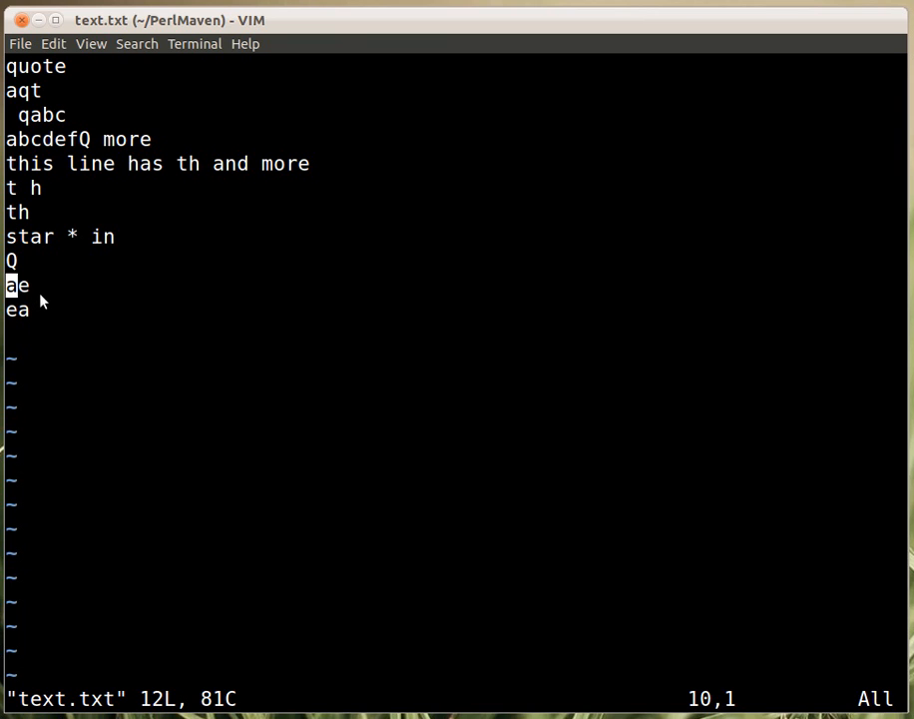
mouse_move(40, 303)
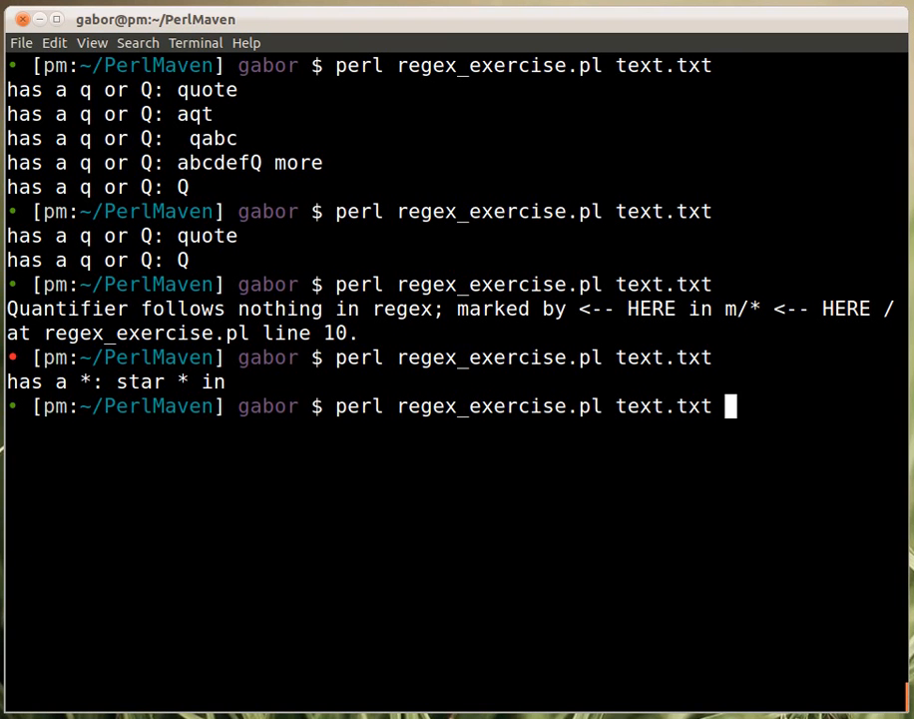
Run perl regex_exercise.pl text.txt to test the a-and-e match
key(Return)
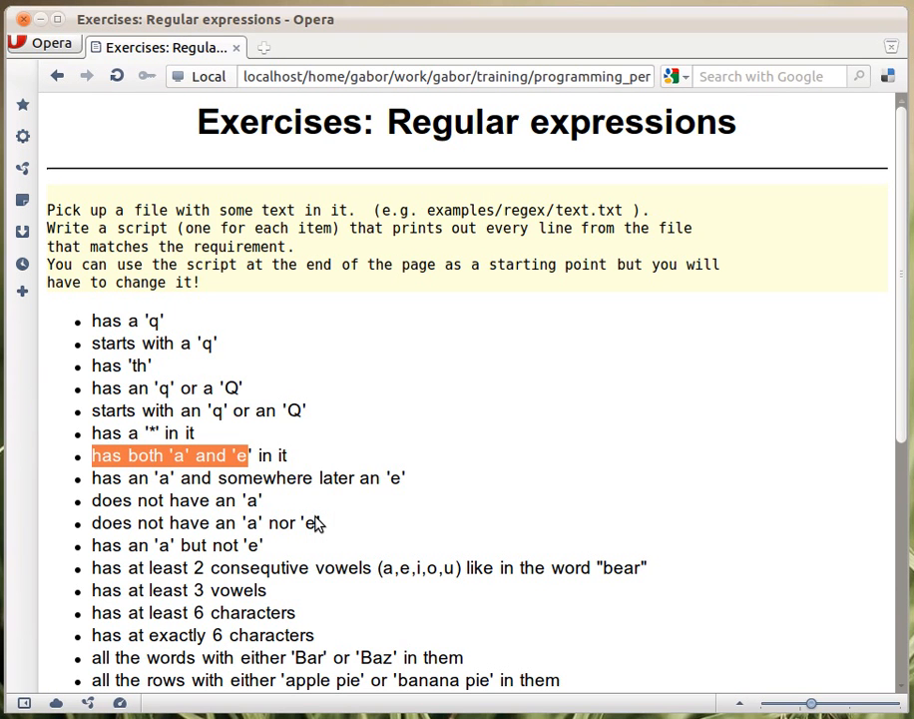
mouse_move(332, 509)
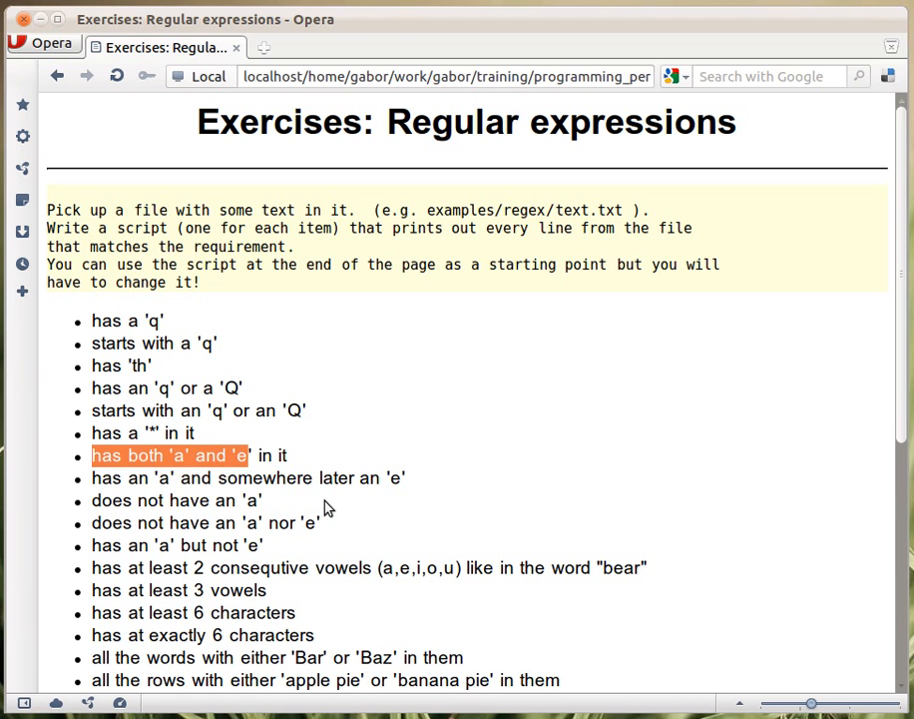
Highlight the next exercise, "has an 'a' and somewhere later an 'e'"
click(126, 477)
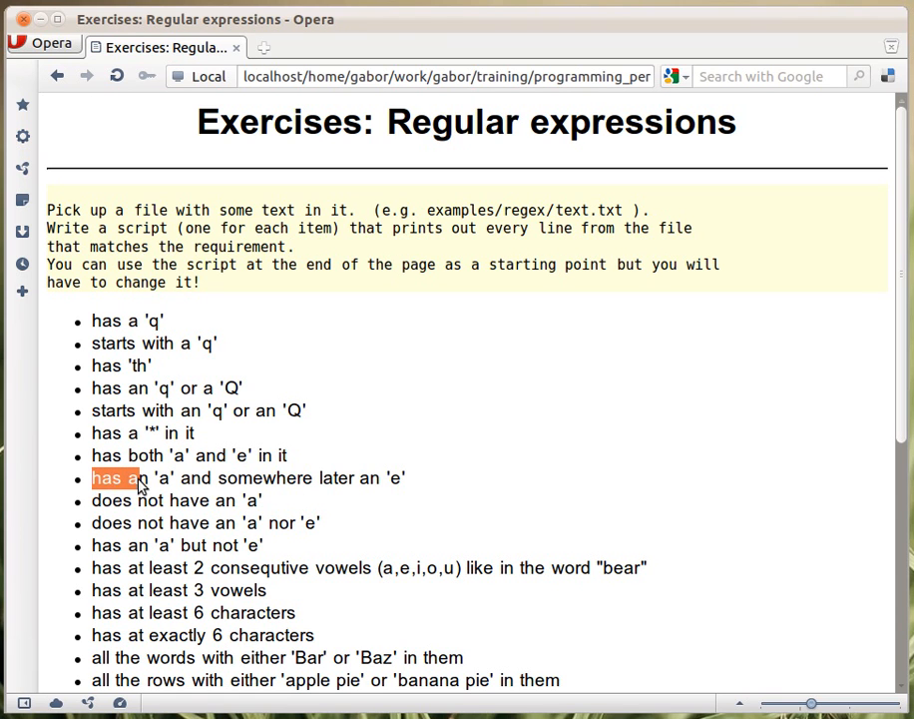
mouse_move(390, 499)
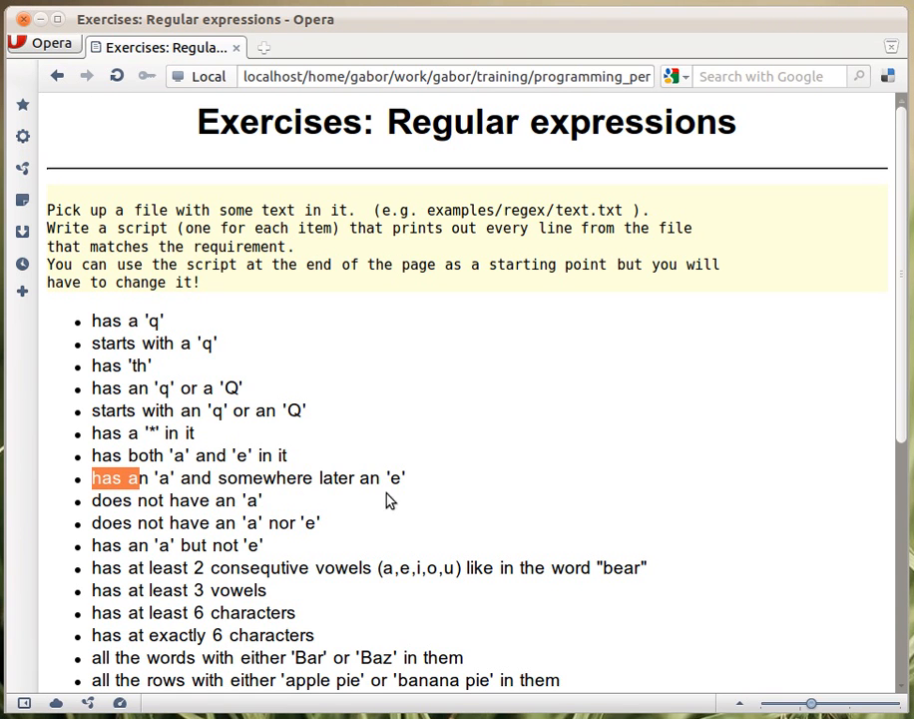
mouse_move(435, 487)
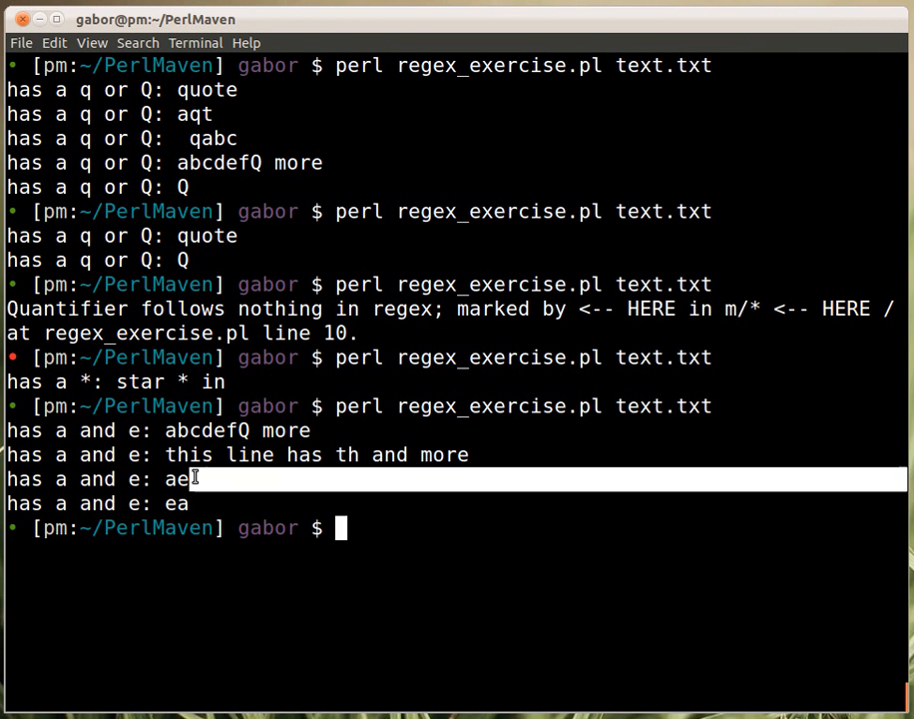
Highlight one of the four a-and-e matches in the output, such as 'ae'
double_click(176, 479)
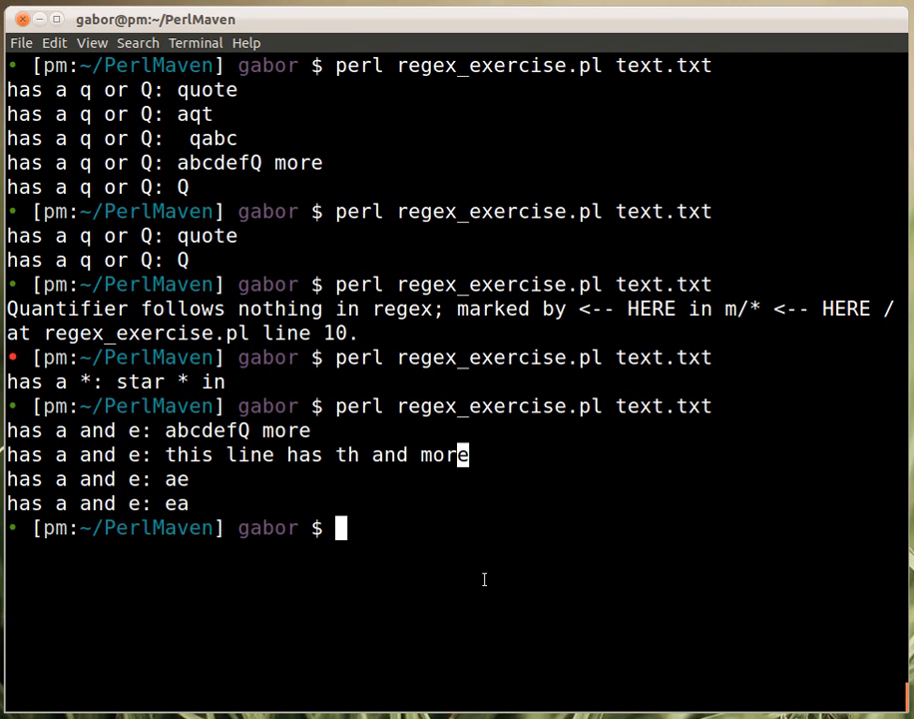
mouse_move(539, 555)
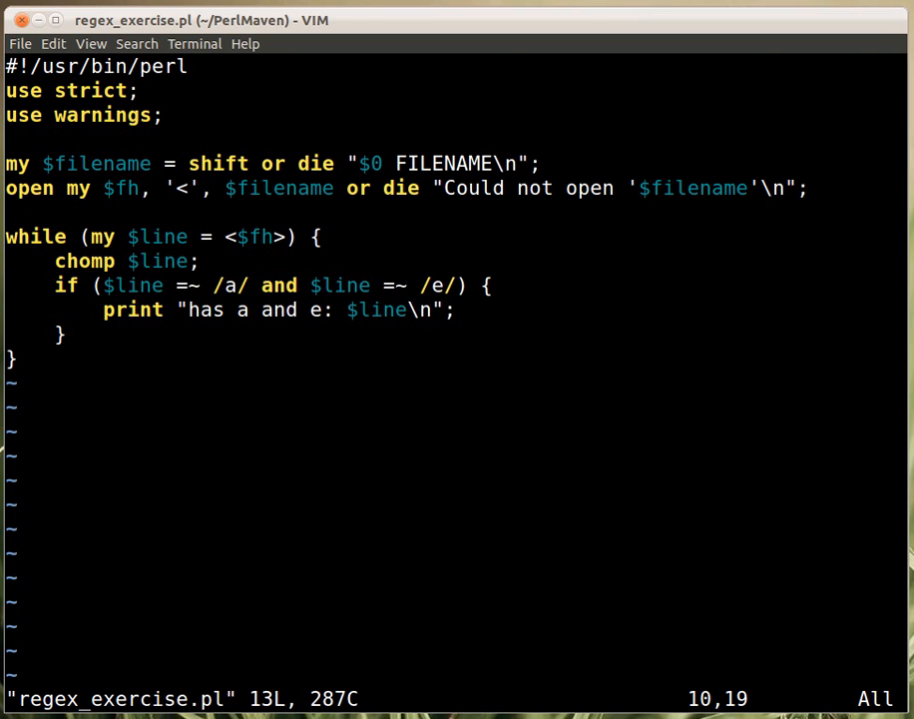
Widen the first pattern to /a.*e/ so the e must follow the a
text(.)
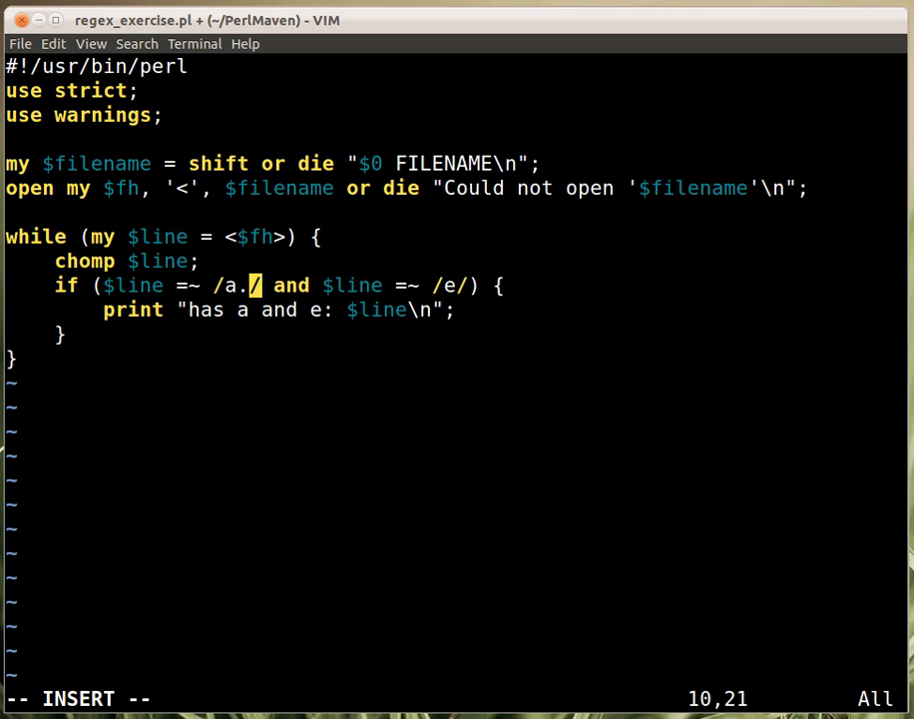
text(*)
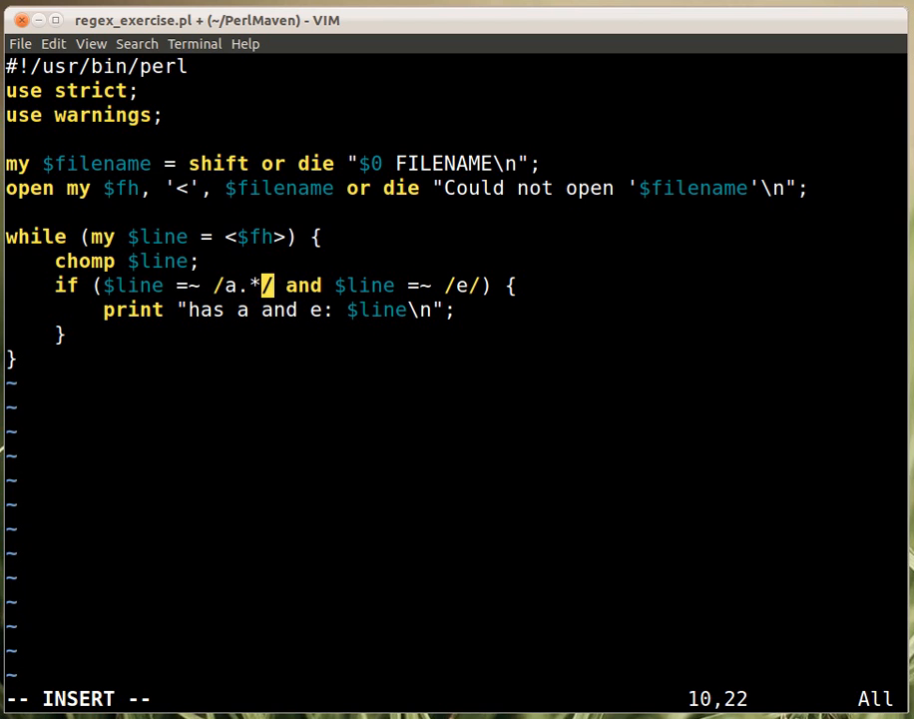
mouse_move(268, 285)
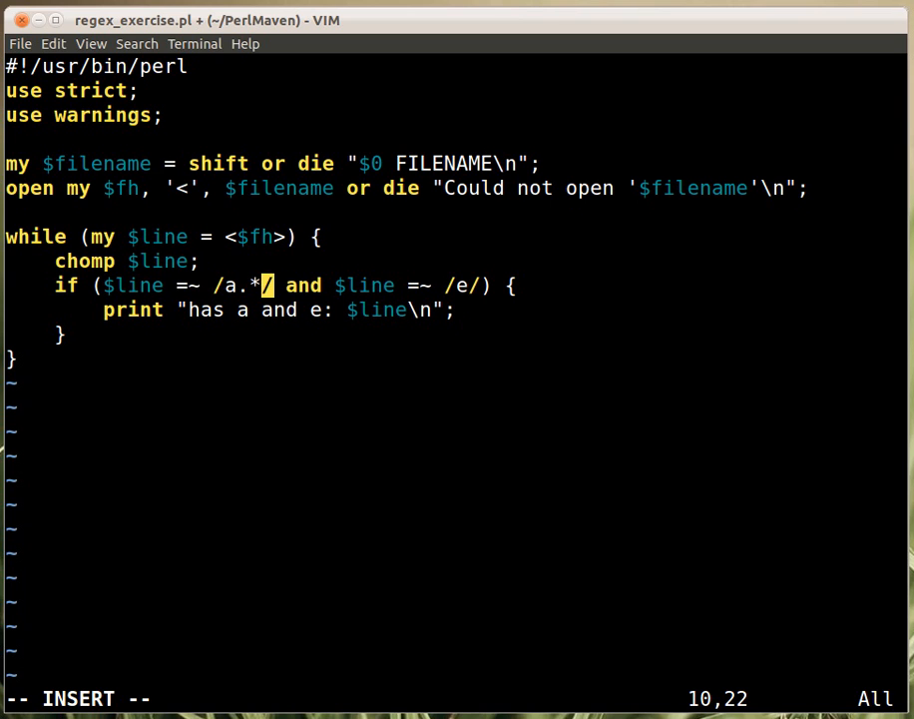
text(erl regex_exercise.pl text.txt)
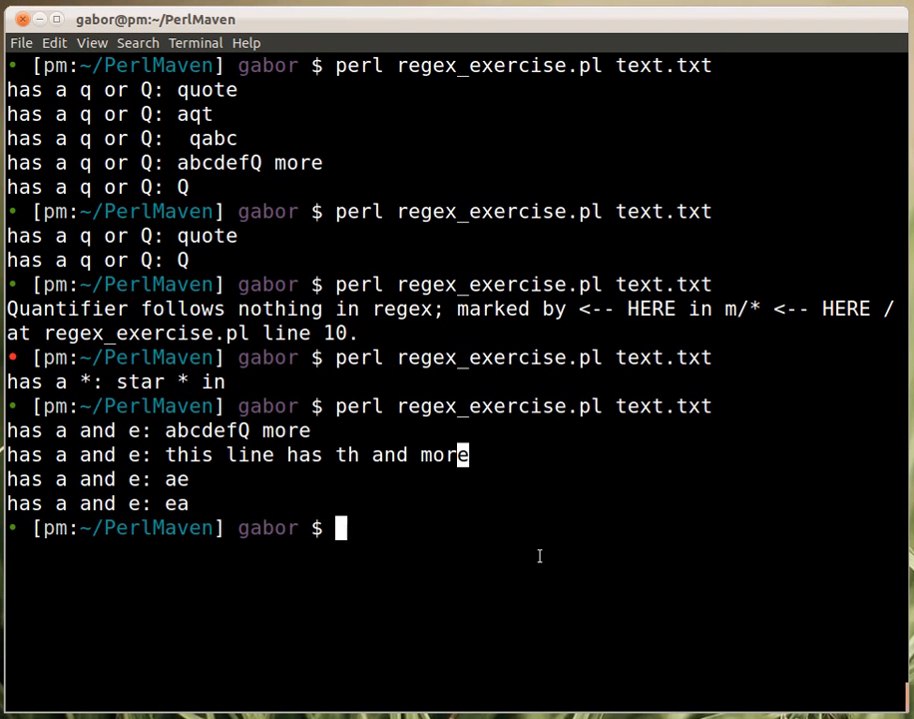
Rerun the script, now printing three lines ending with 'ae', and highlight 'ea' which no longer matches
key(Return)
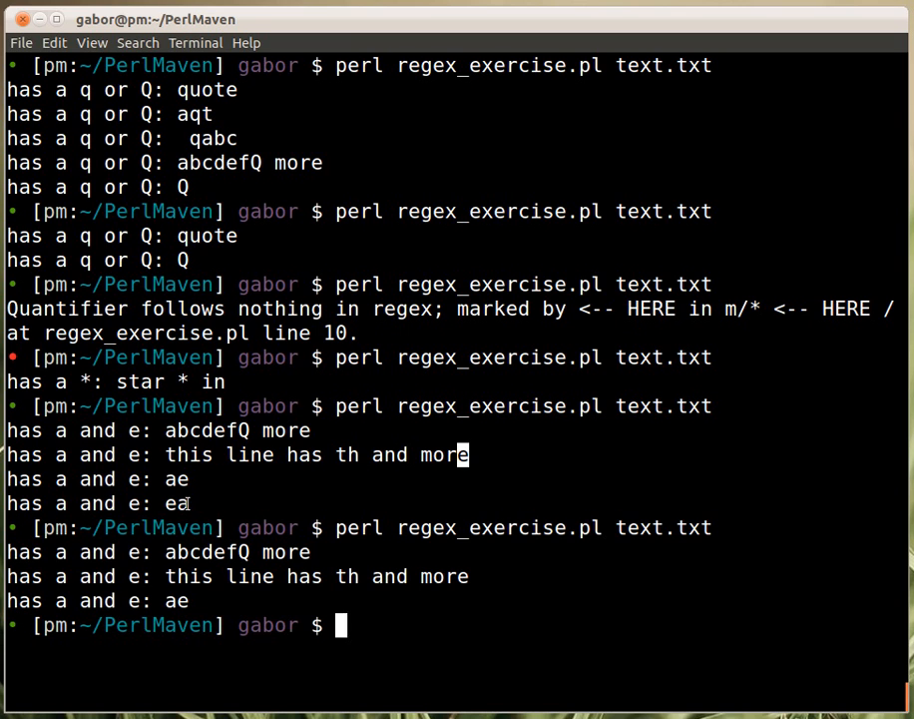
double_click(176, 503)
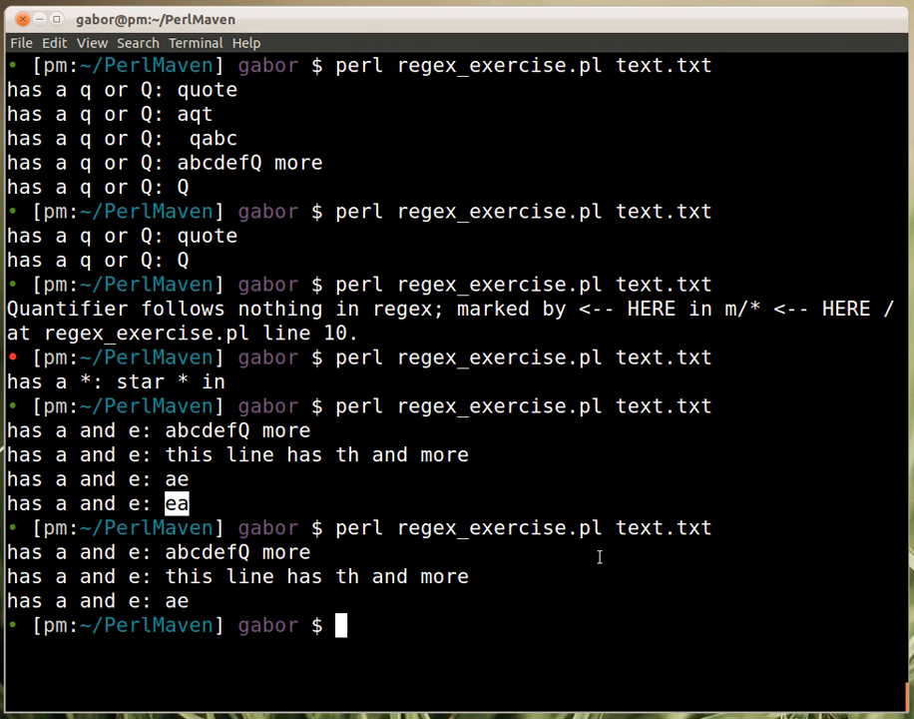
mouse_move(603, 526)
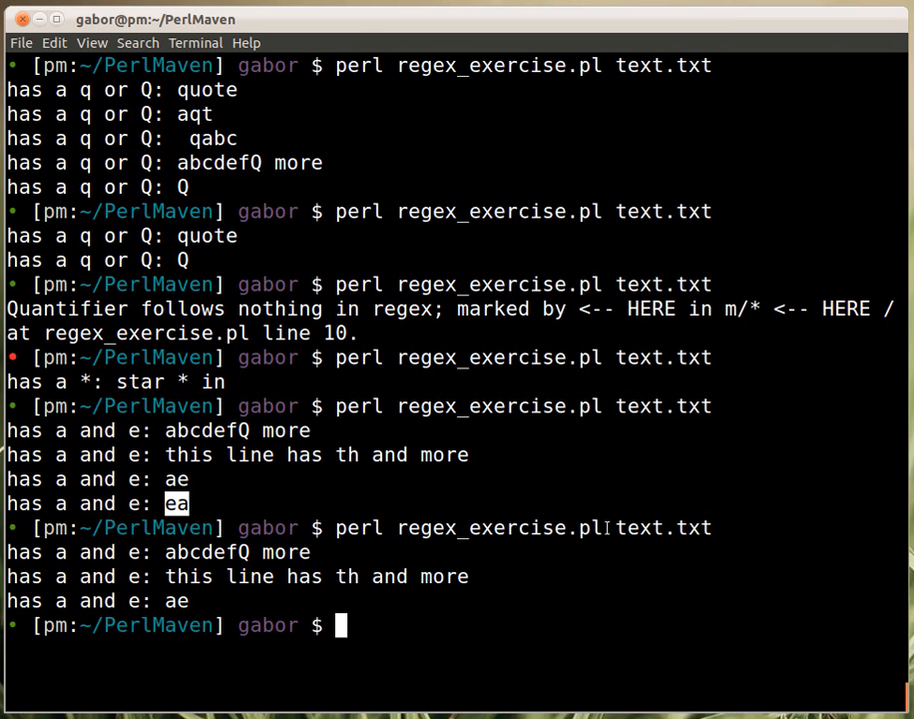